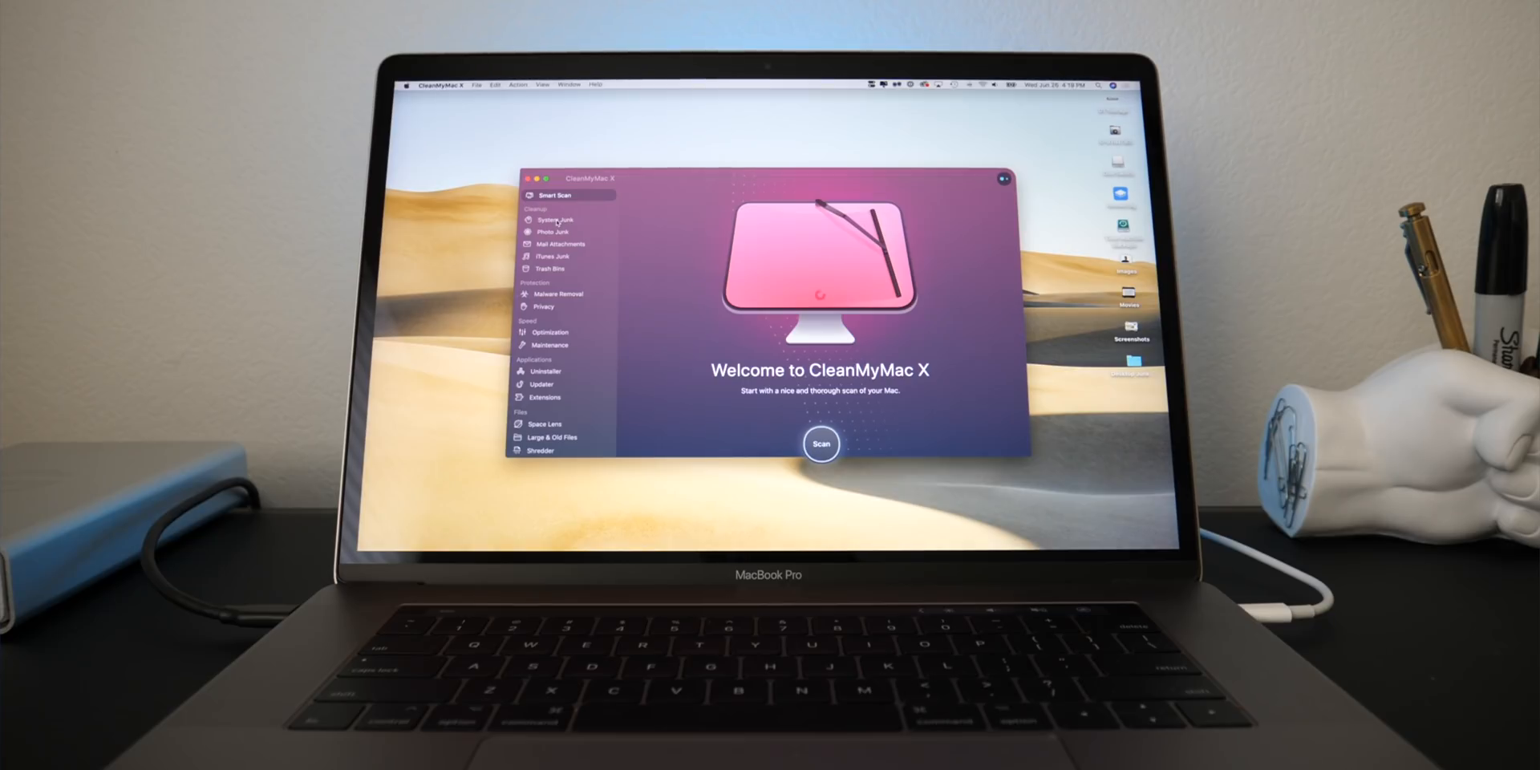
Scroll the remove.bg site past the Photoshop extension section to the Windows/Mac/Linux desktop app page
click(556, 218)
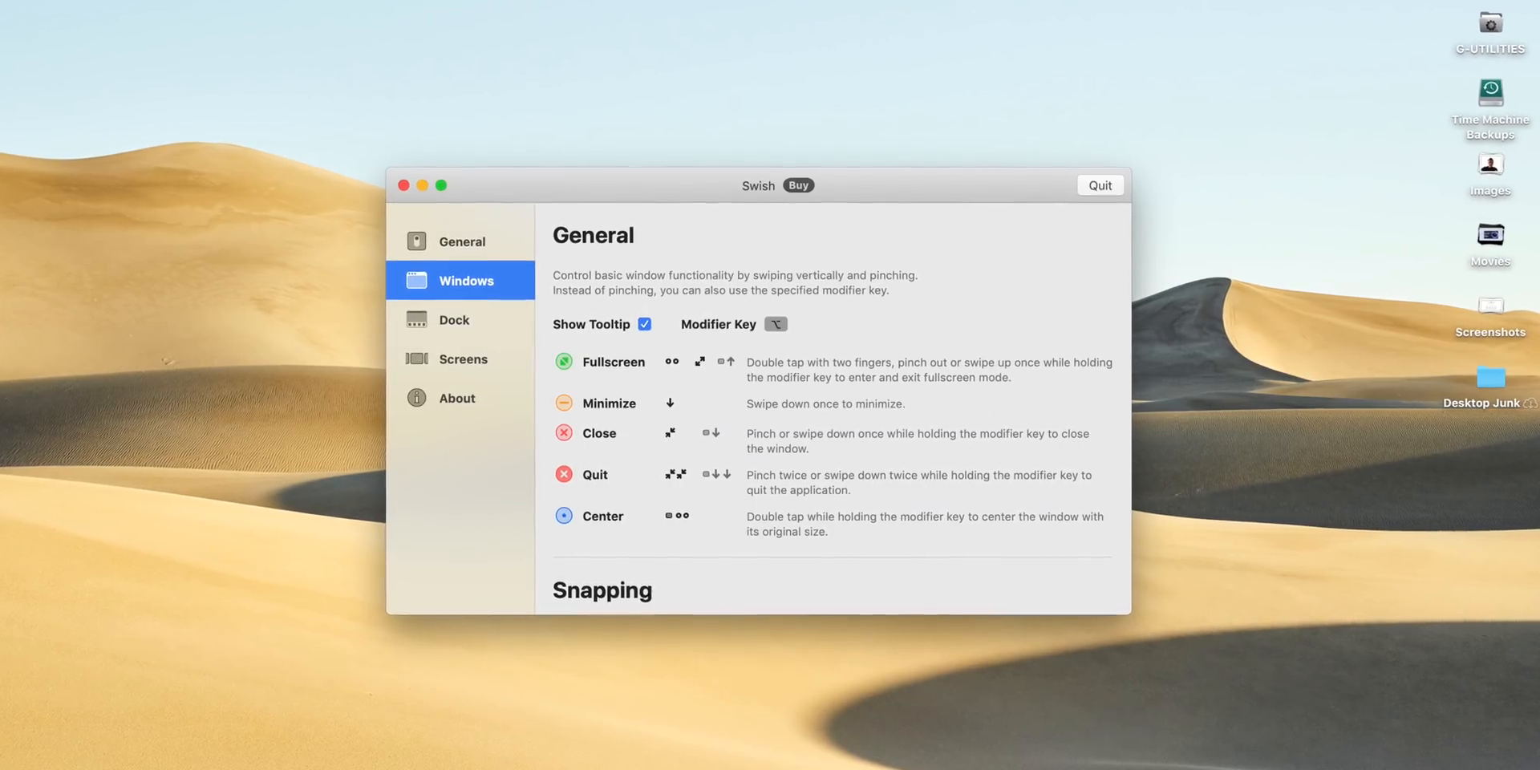
drag(778, 185, 758, 169)
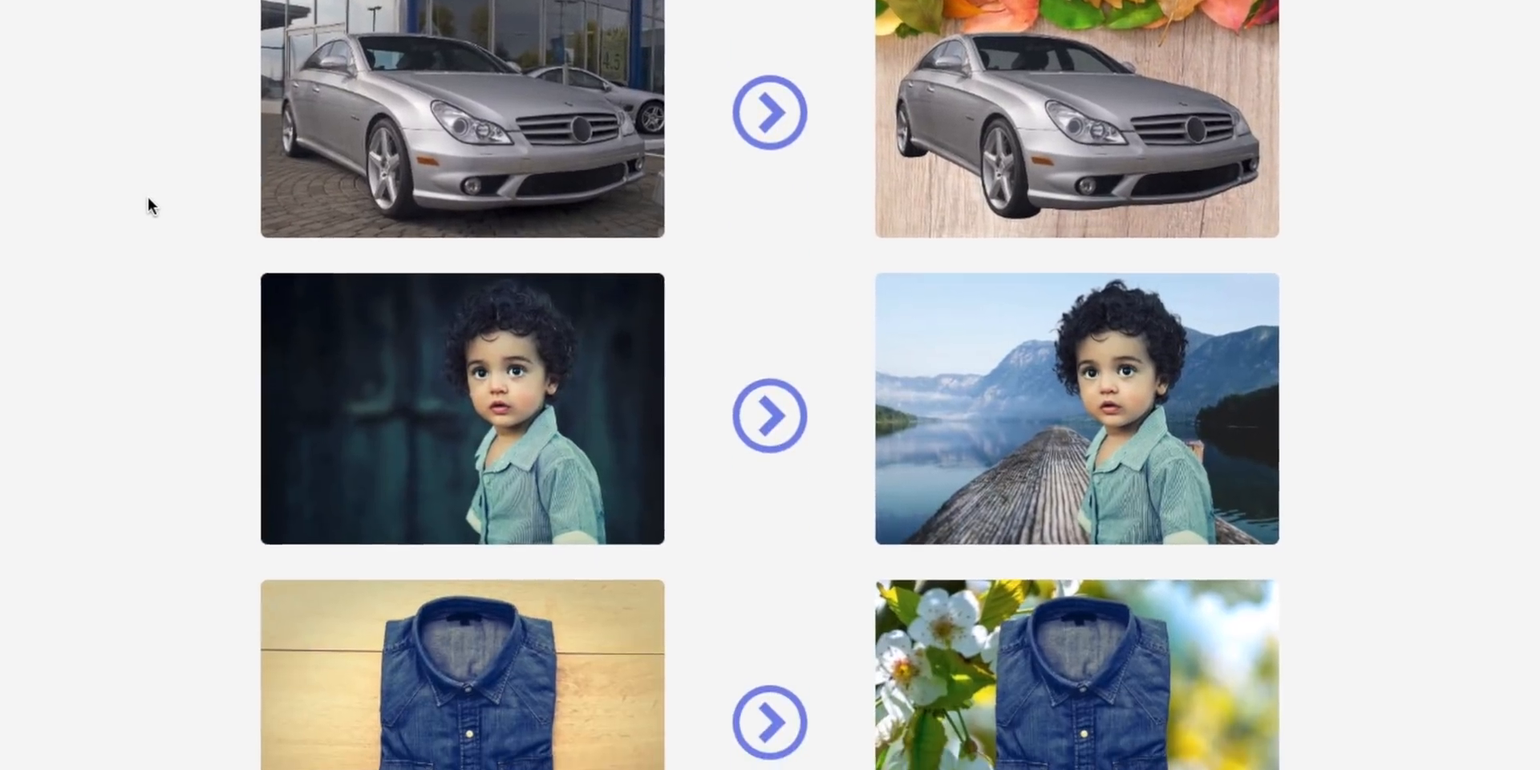
scroll(down, 3)
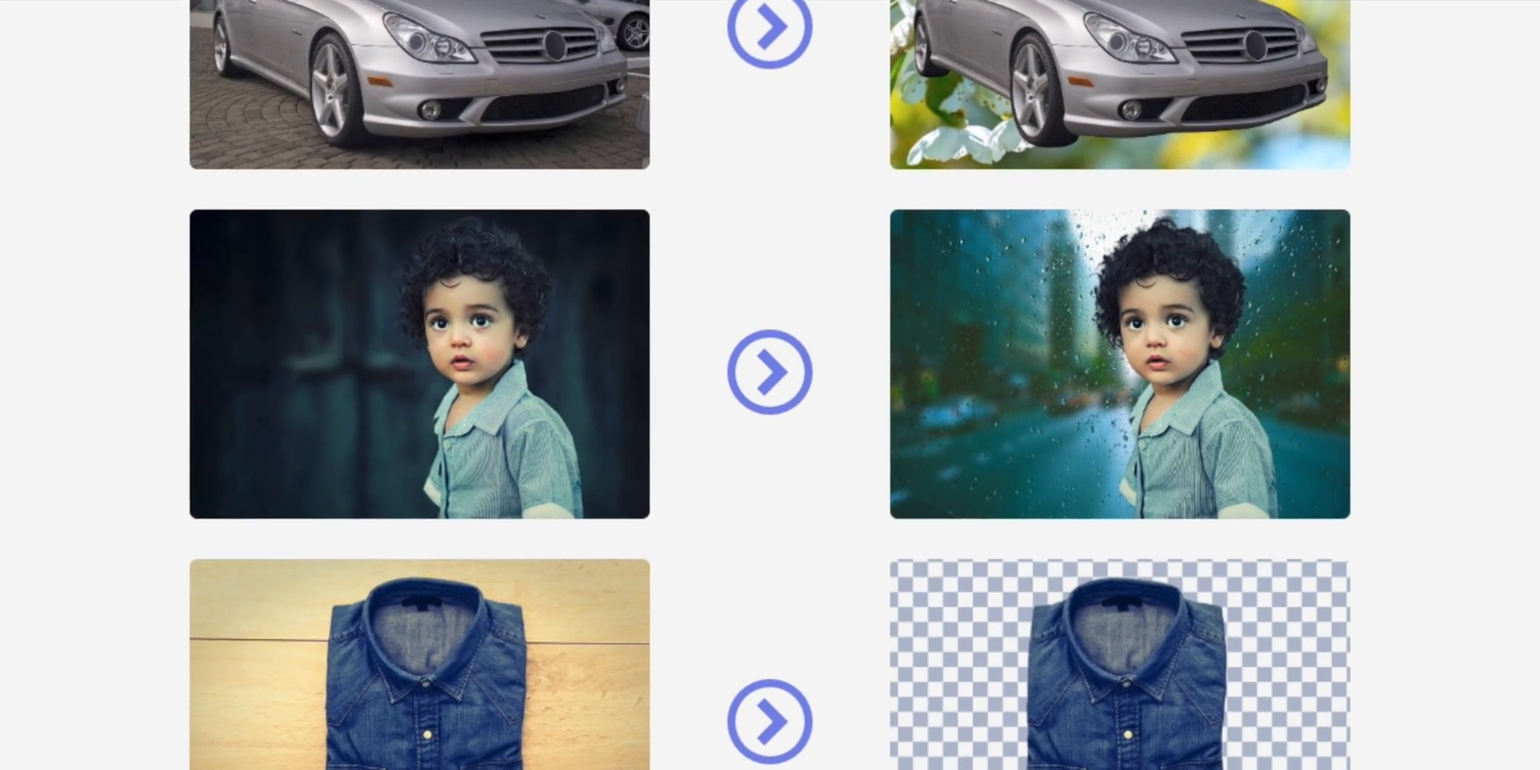
scroll(down, 3)
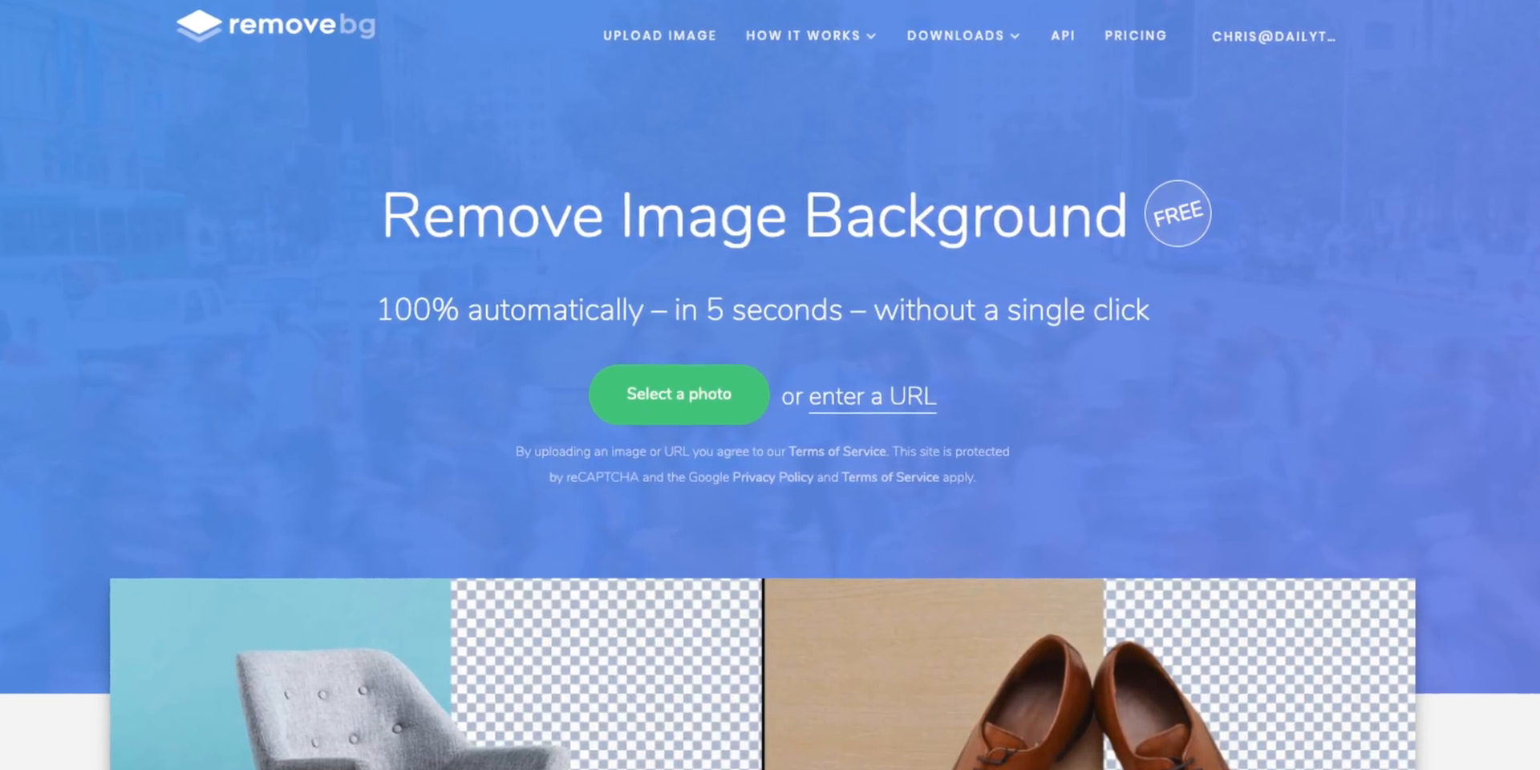
scroll(down, 3)
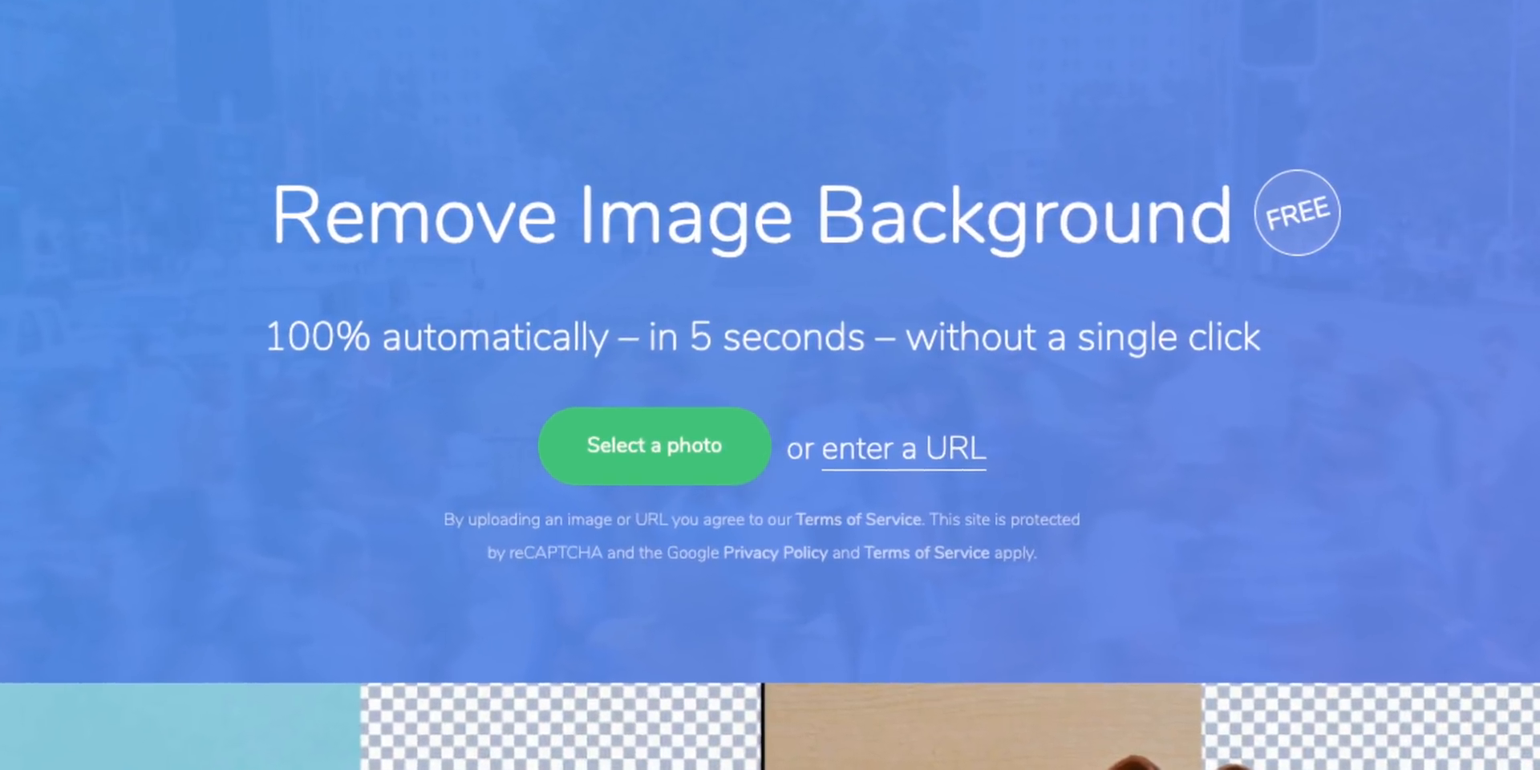
scroll(down, 3)
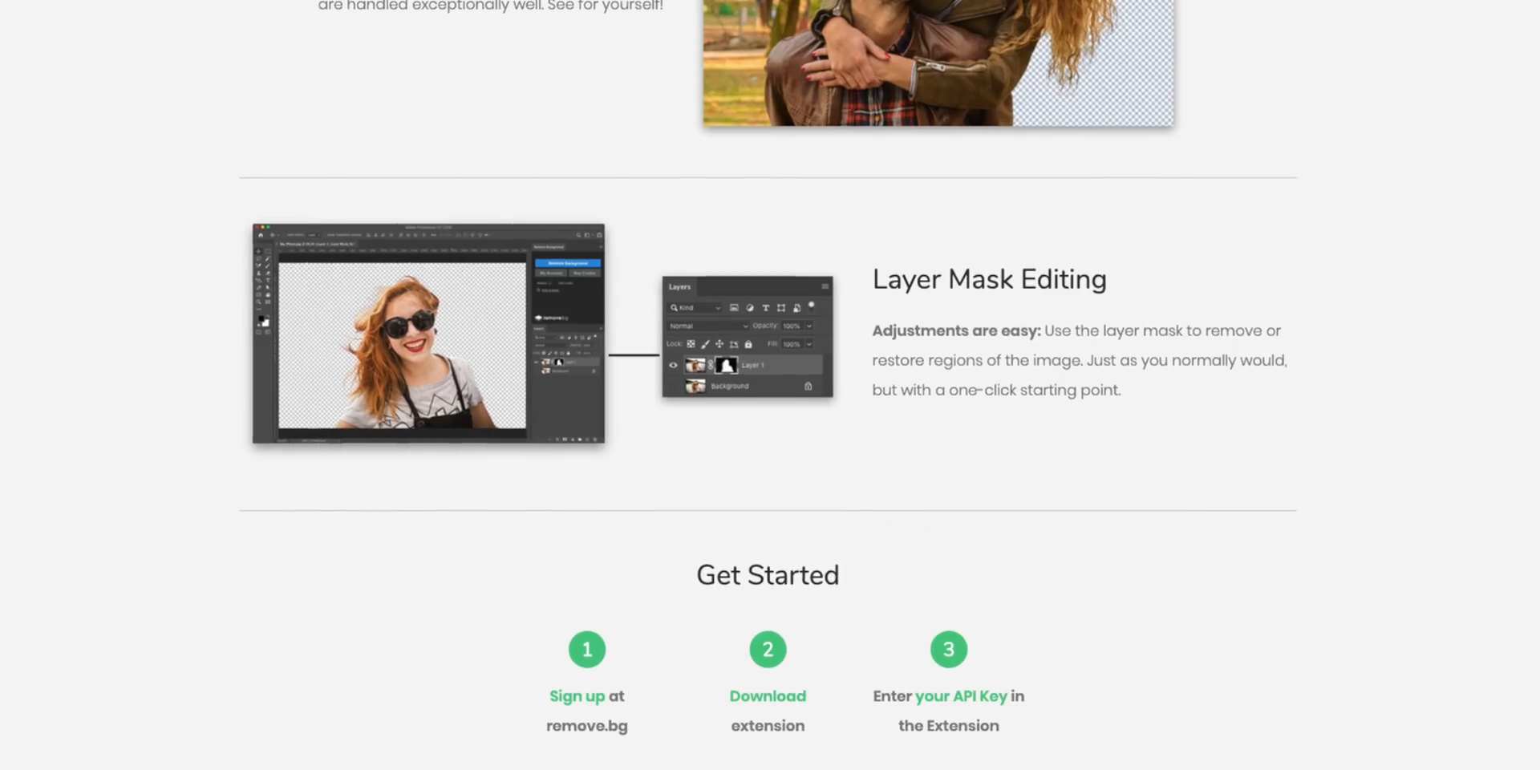
scroll(down, 3)
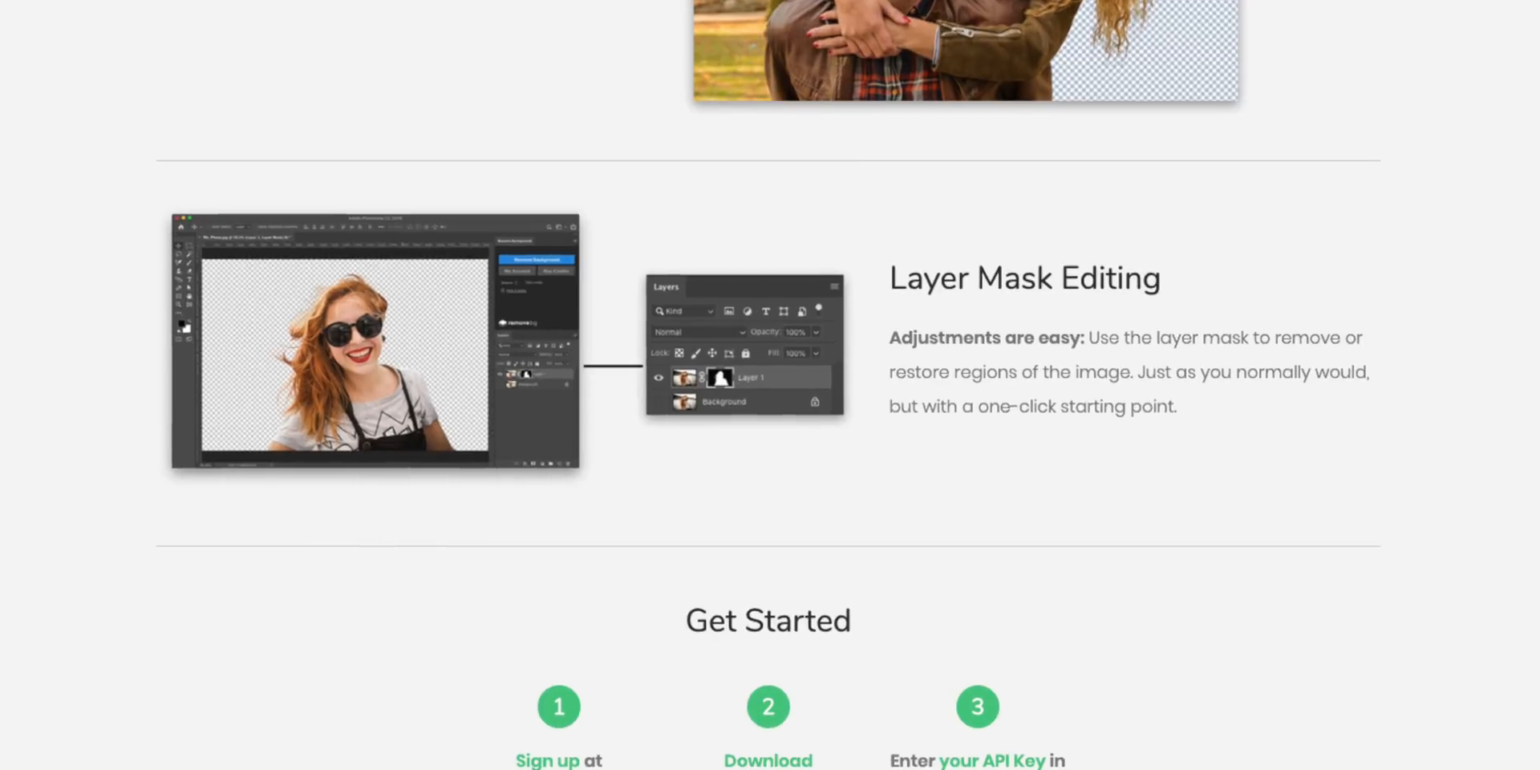
scroll(down, 3)
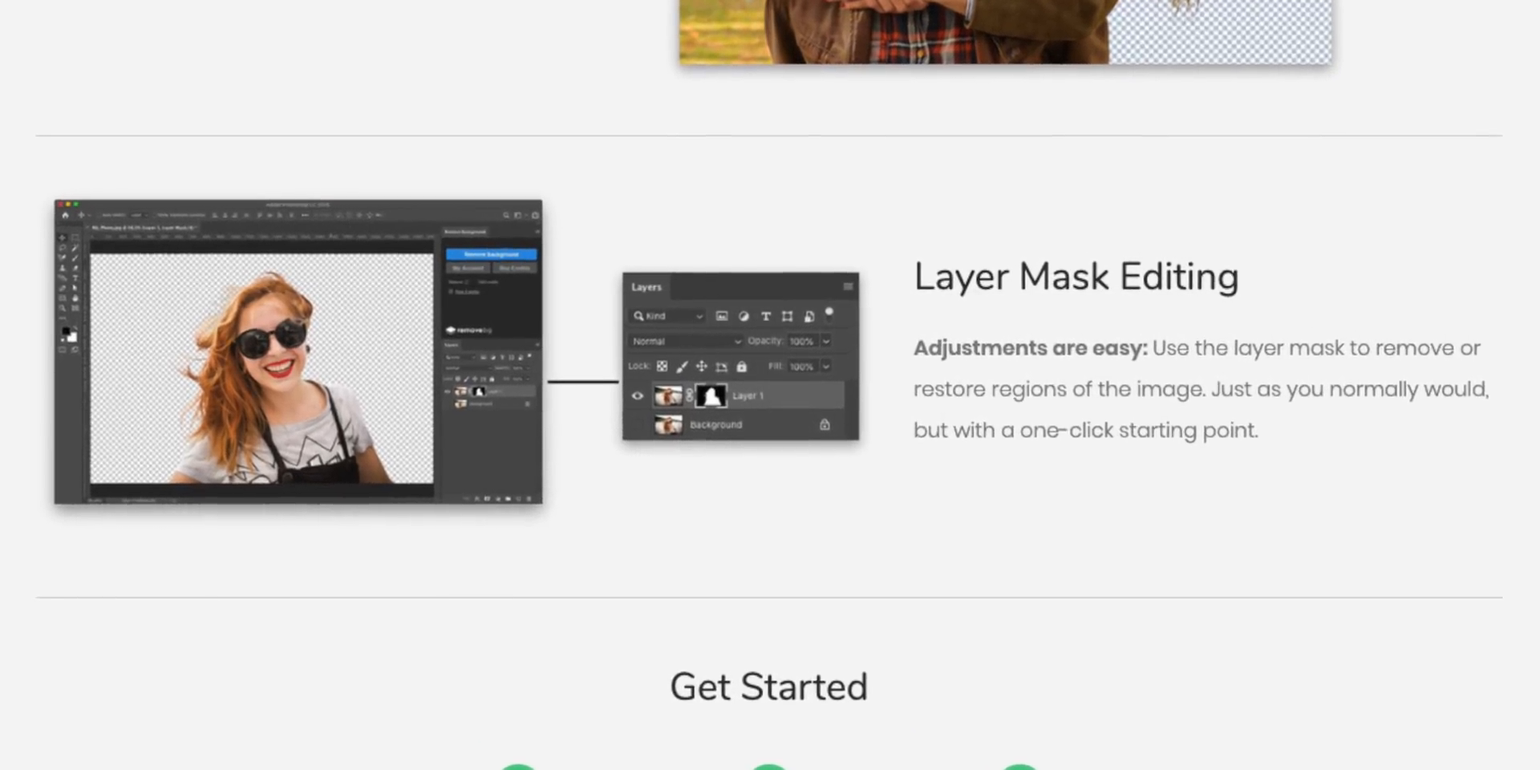
scroll(up, 3)
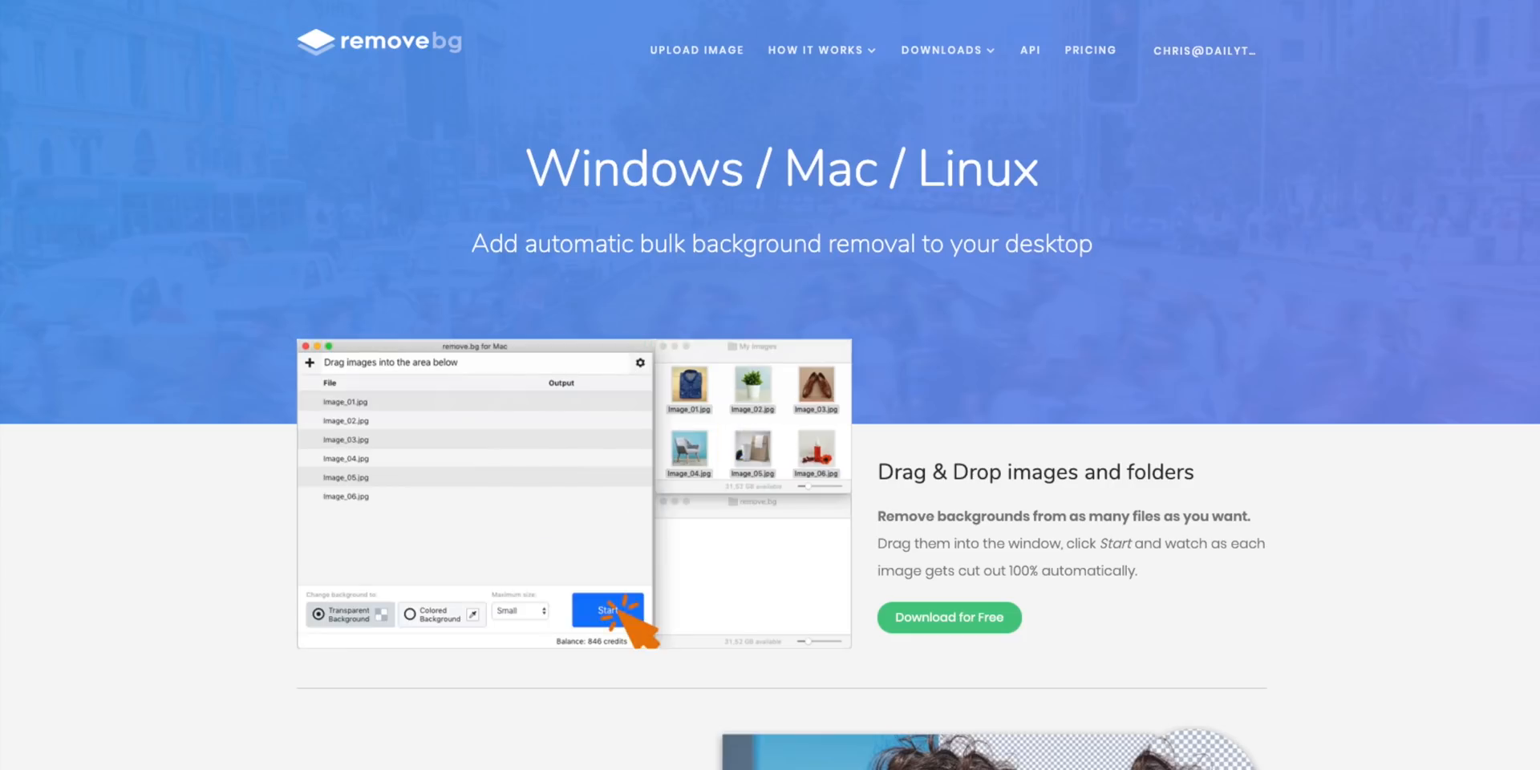
Launch remove.bg for Mac and queue three image files in its drop area
click(606, 609)
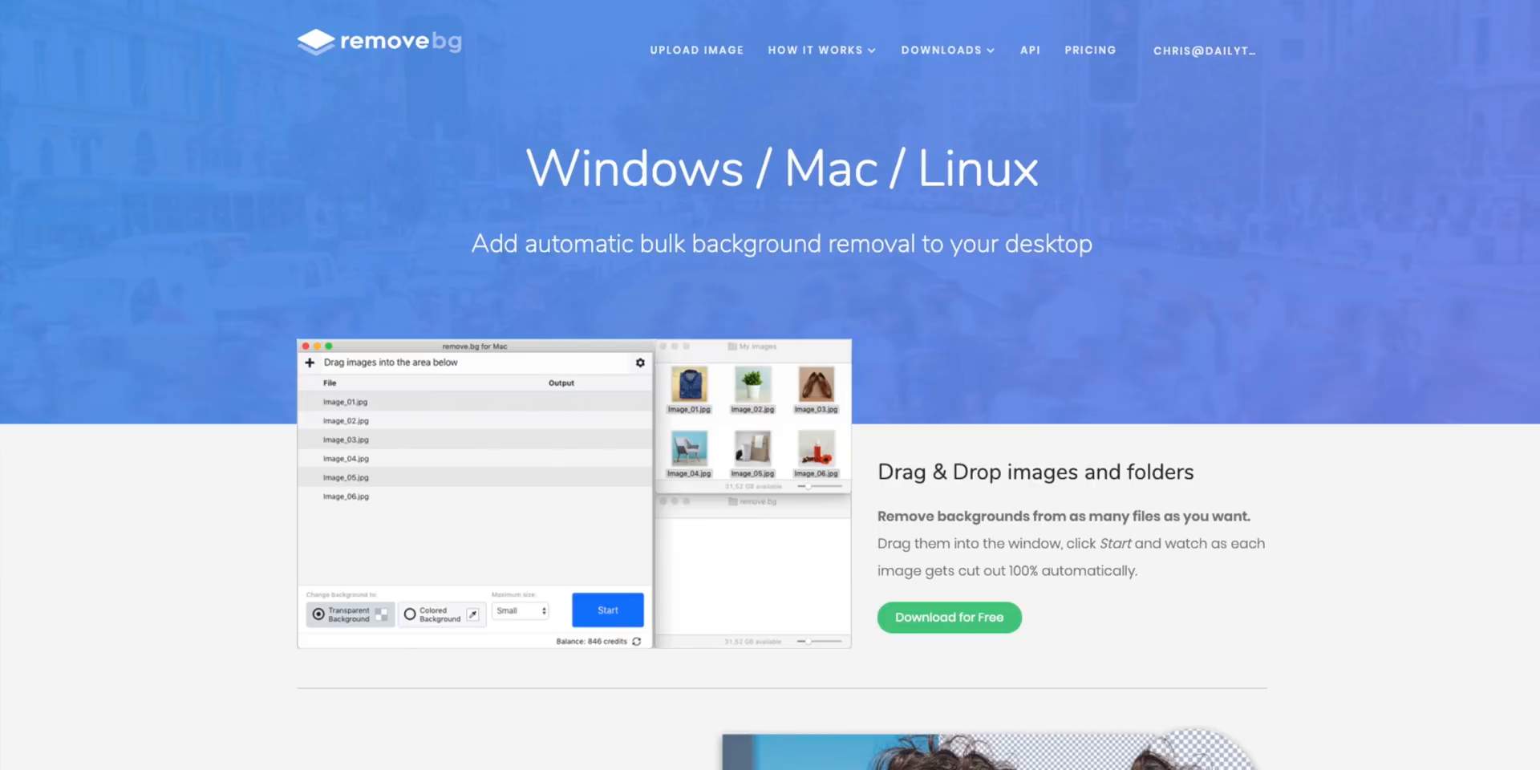
click(607, 609)
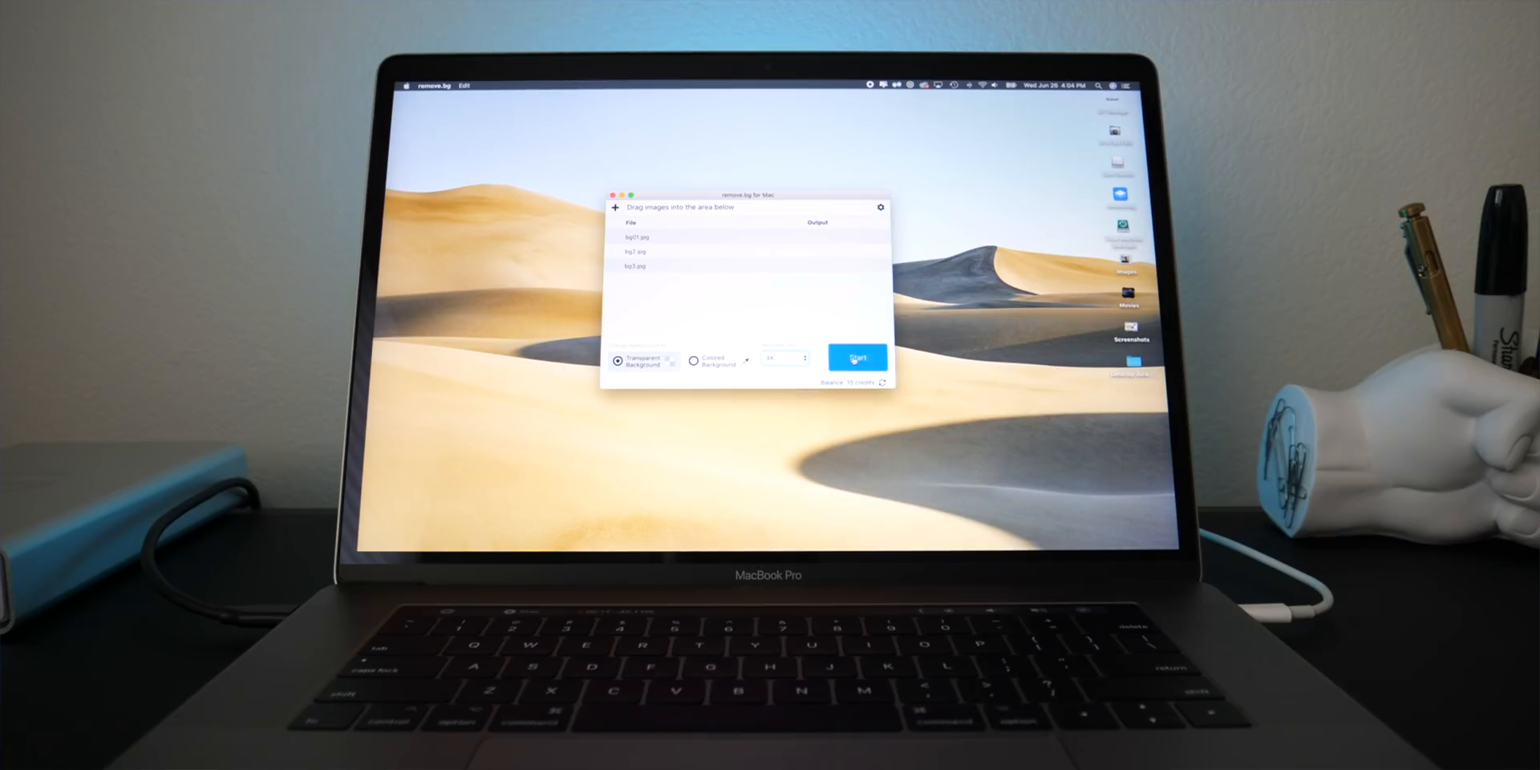
click(855, 356)
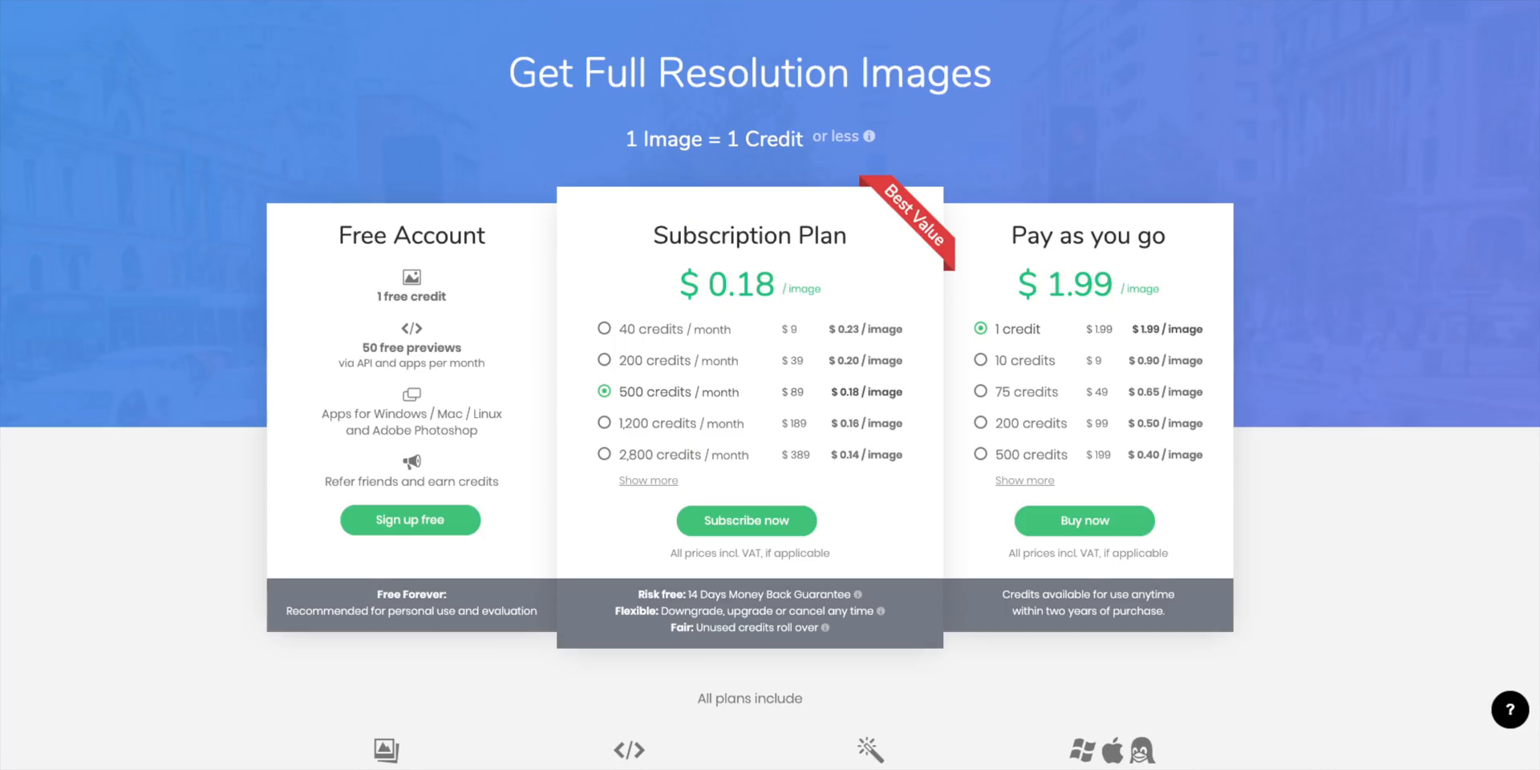
scroll(down, 3)
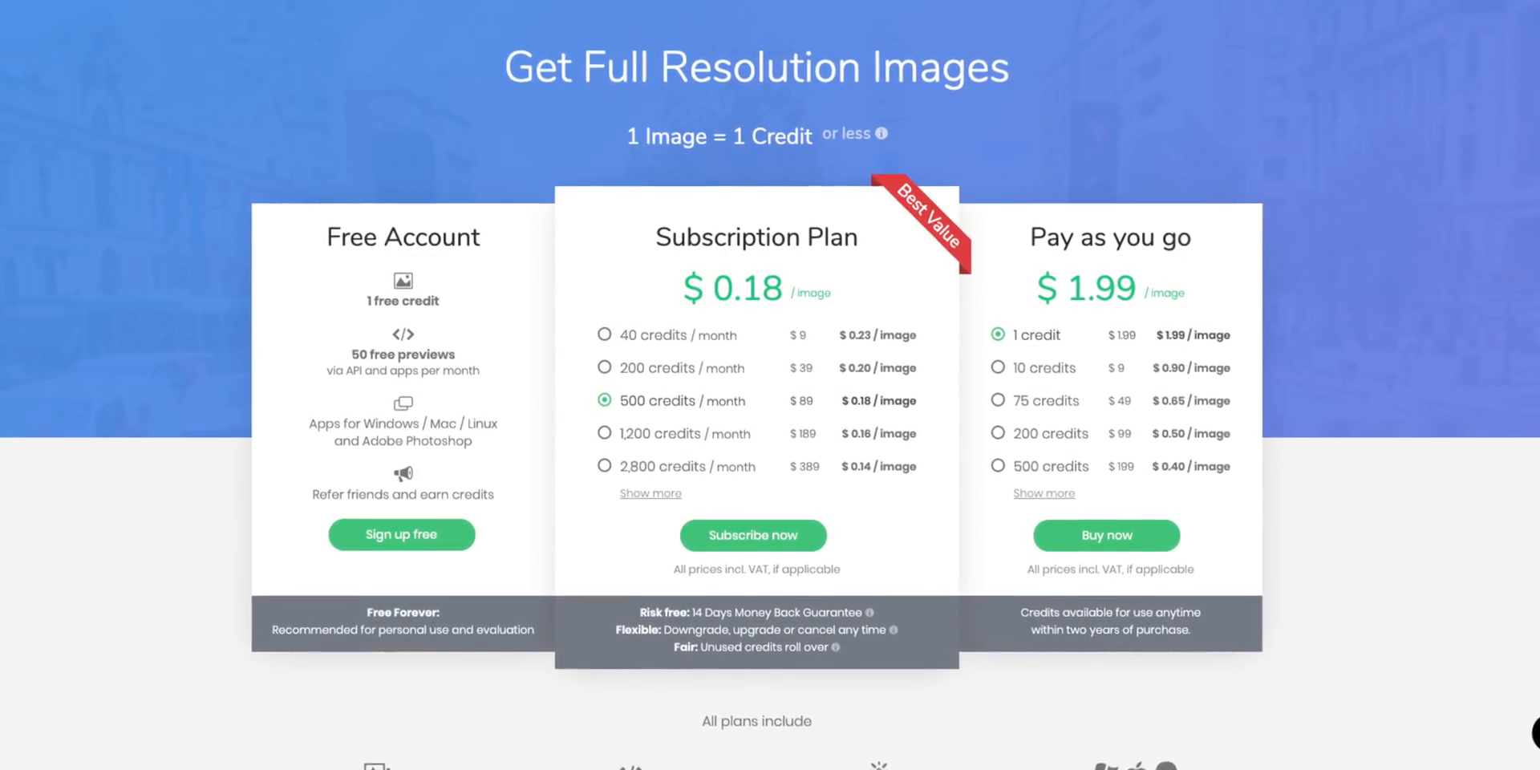
scroll(down, 3)
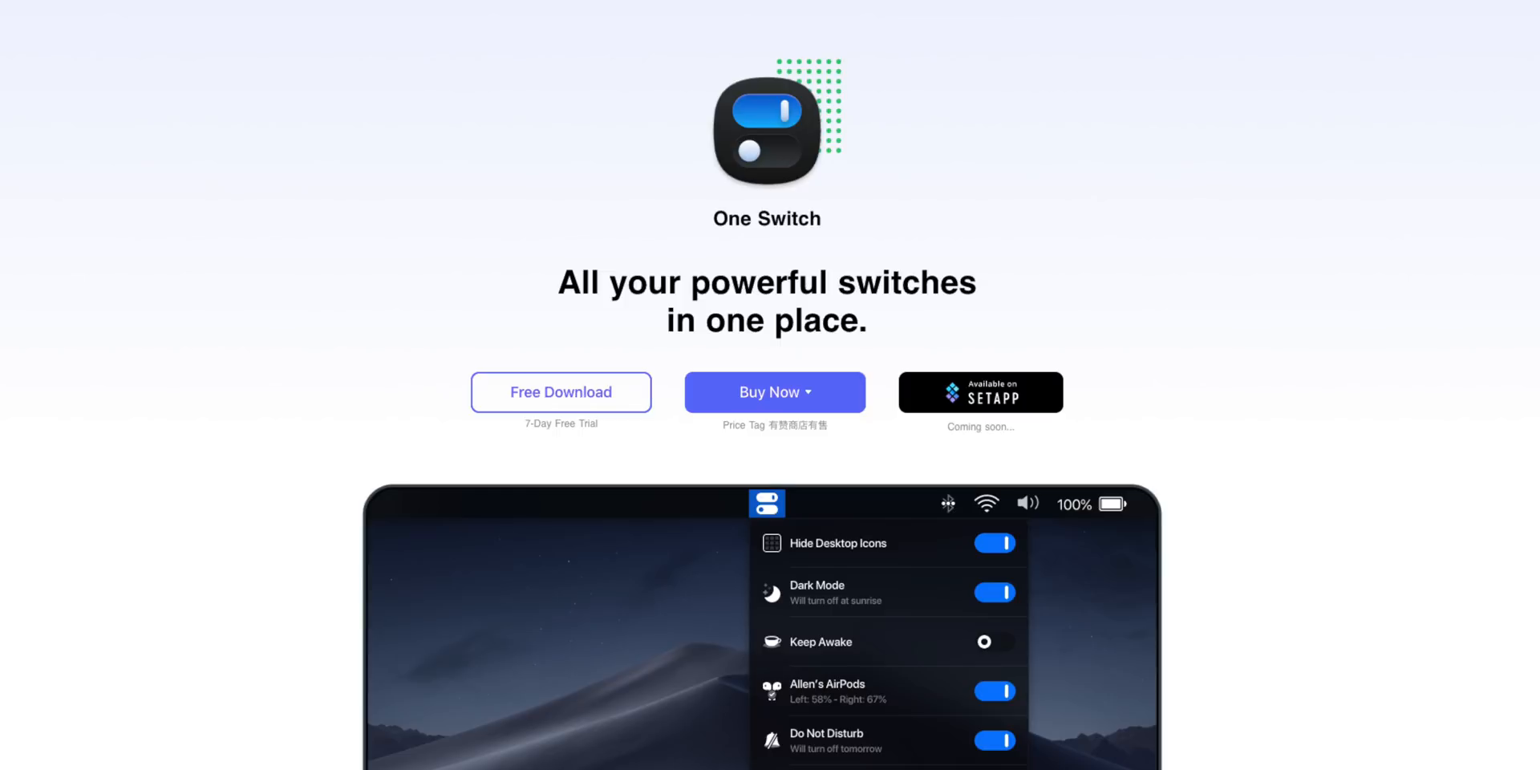
Use One Switch's menu-bar panel to turn off Dark Mode, enable Do Not Disturb and reveal Night Shift scheduling
click(981, 9)
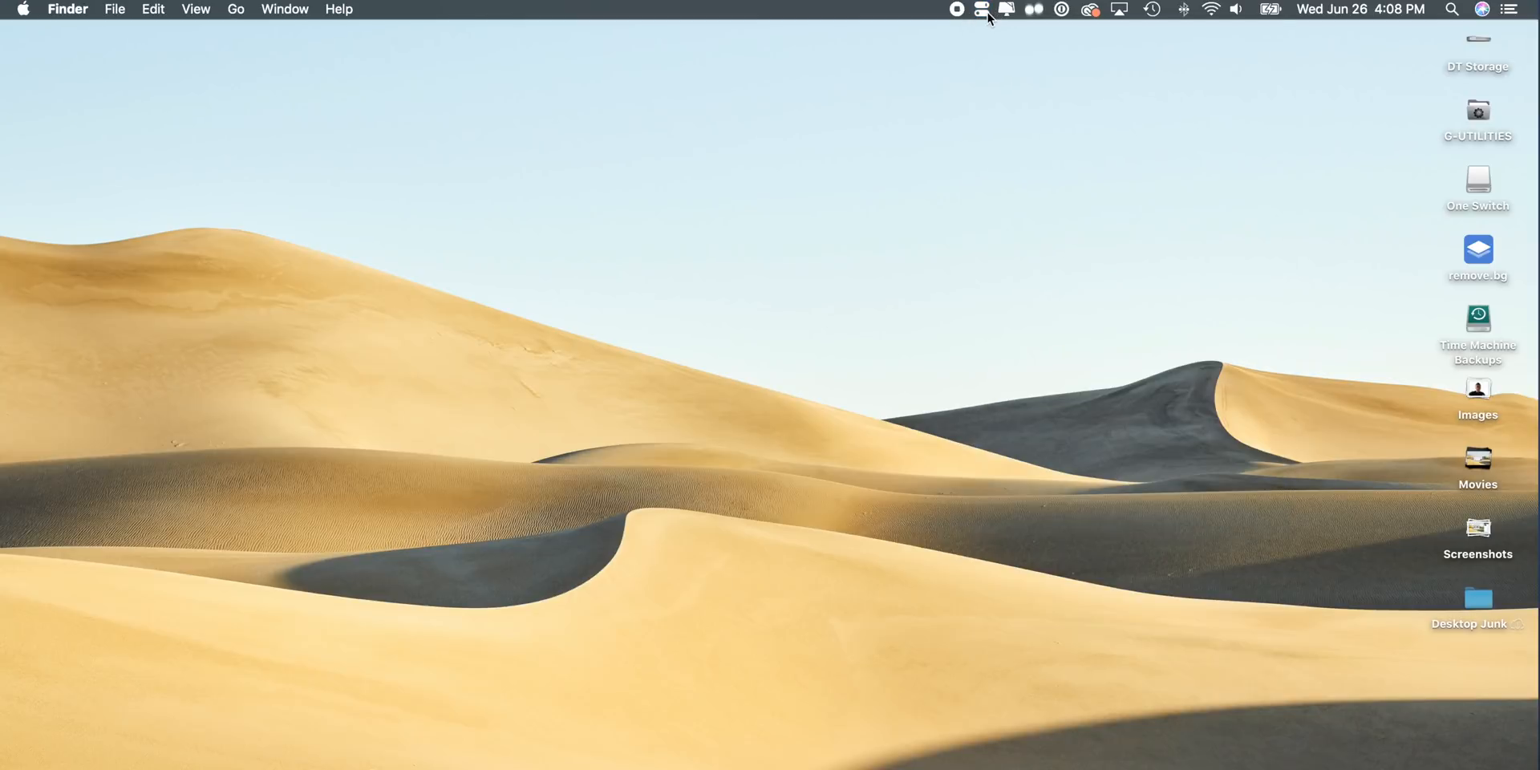
click(980, 9)
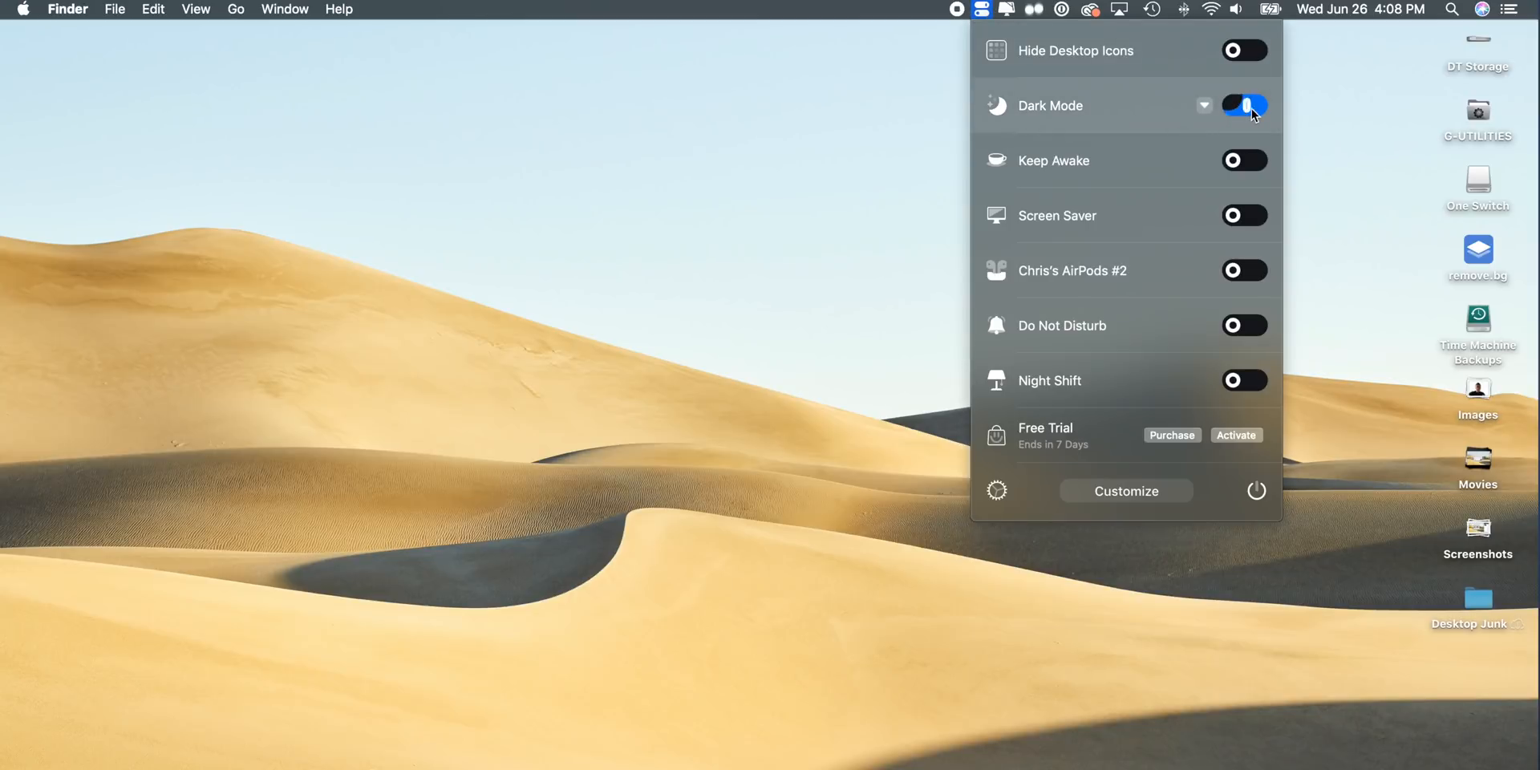
click(1243, 105)
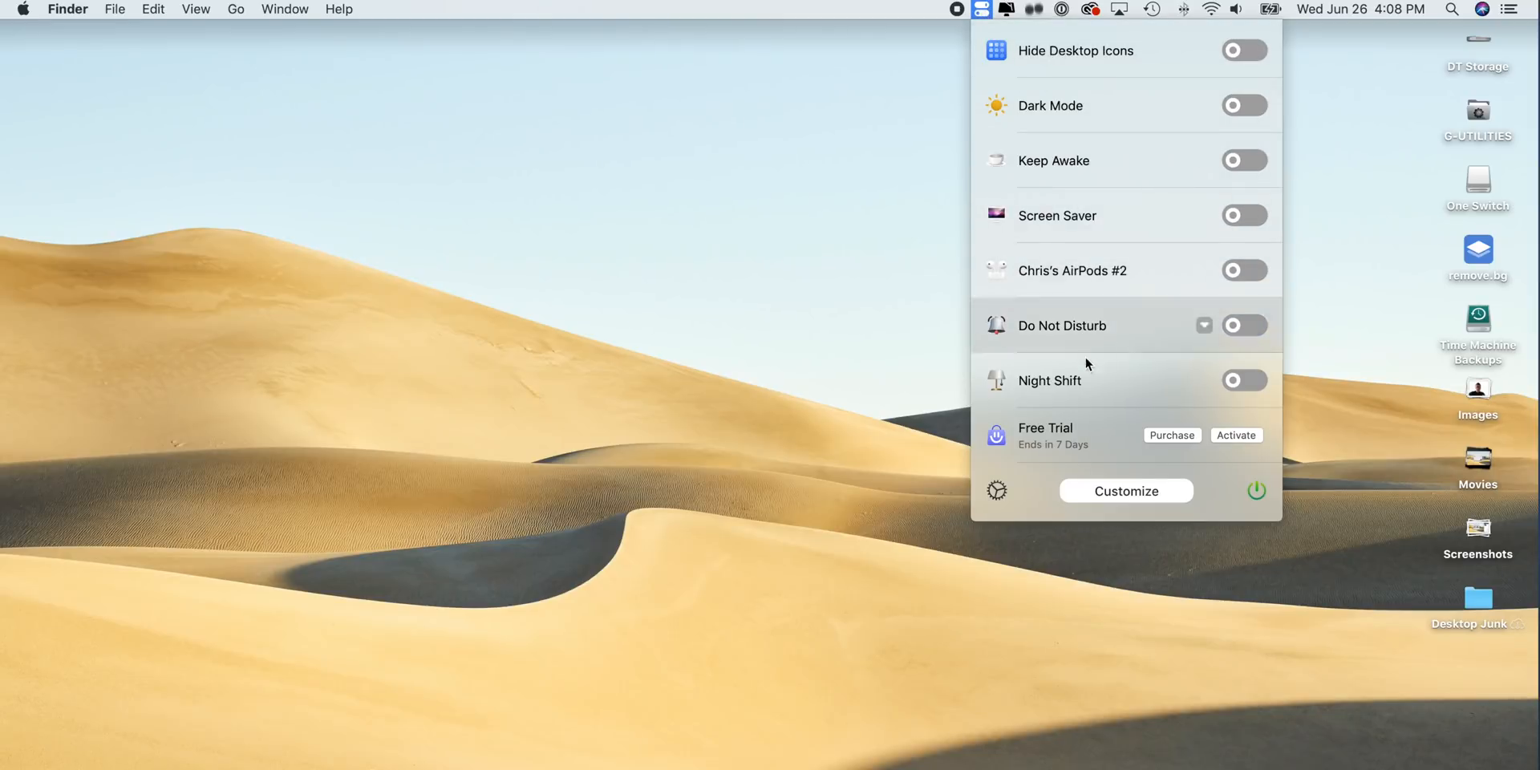
click(1244, 324)
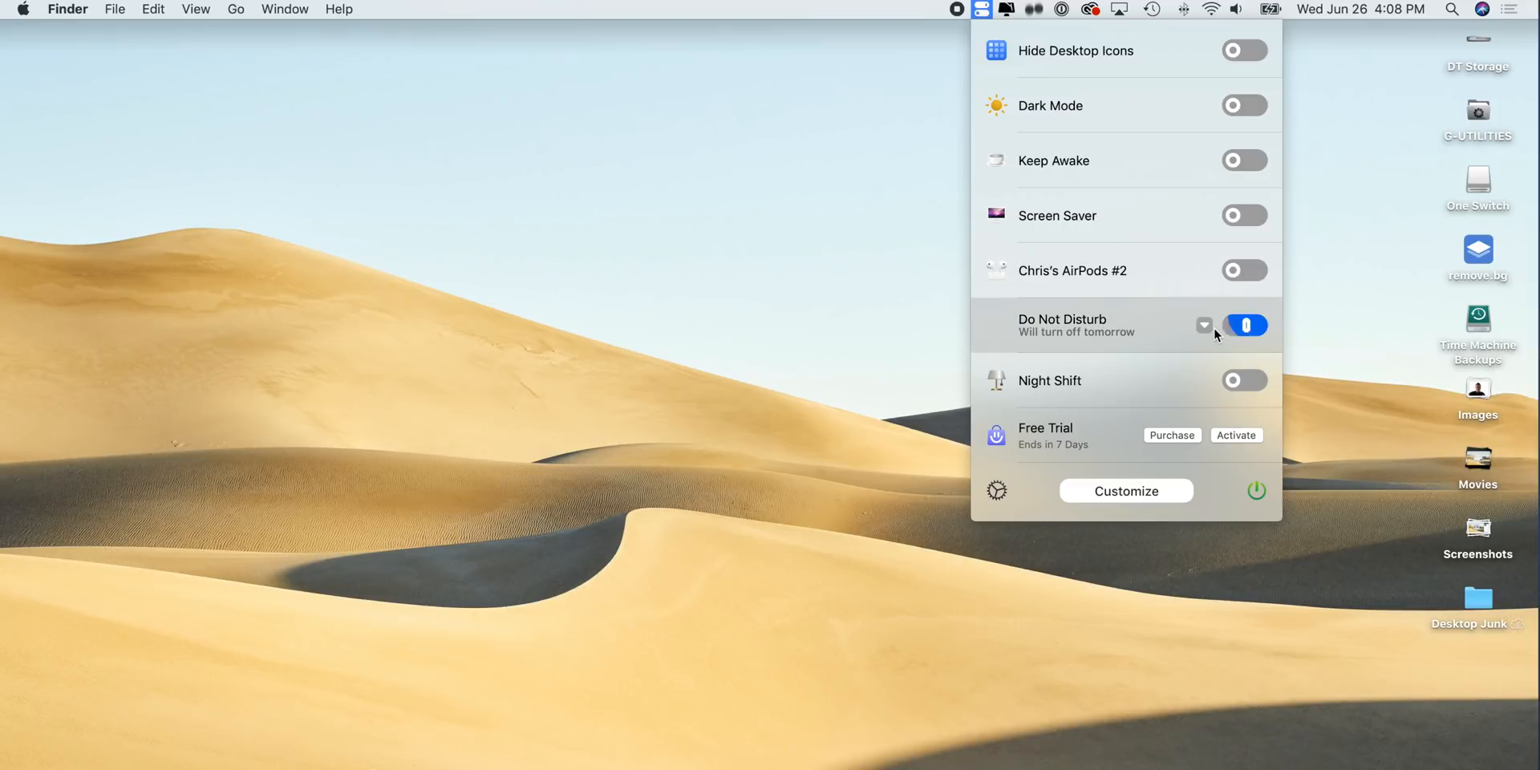
click(1204, 324)
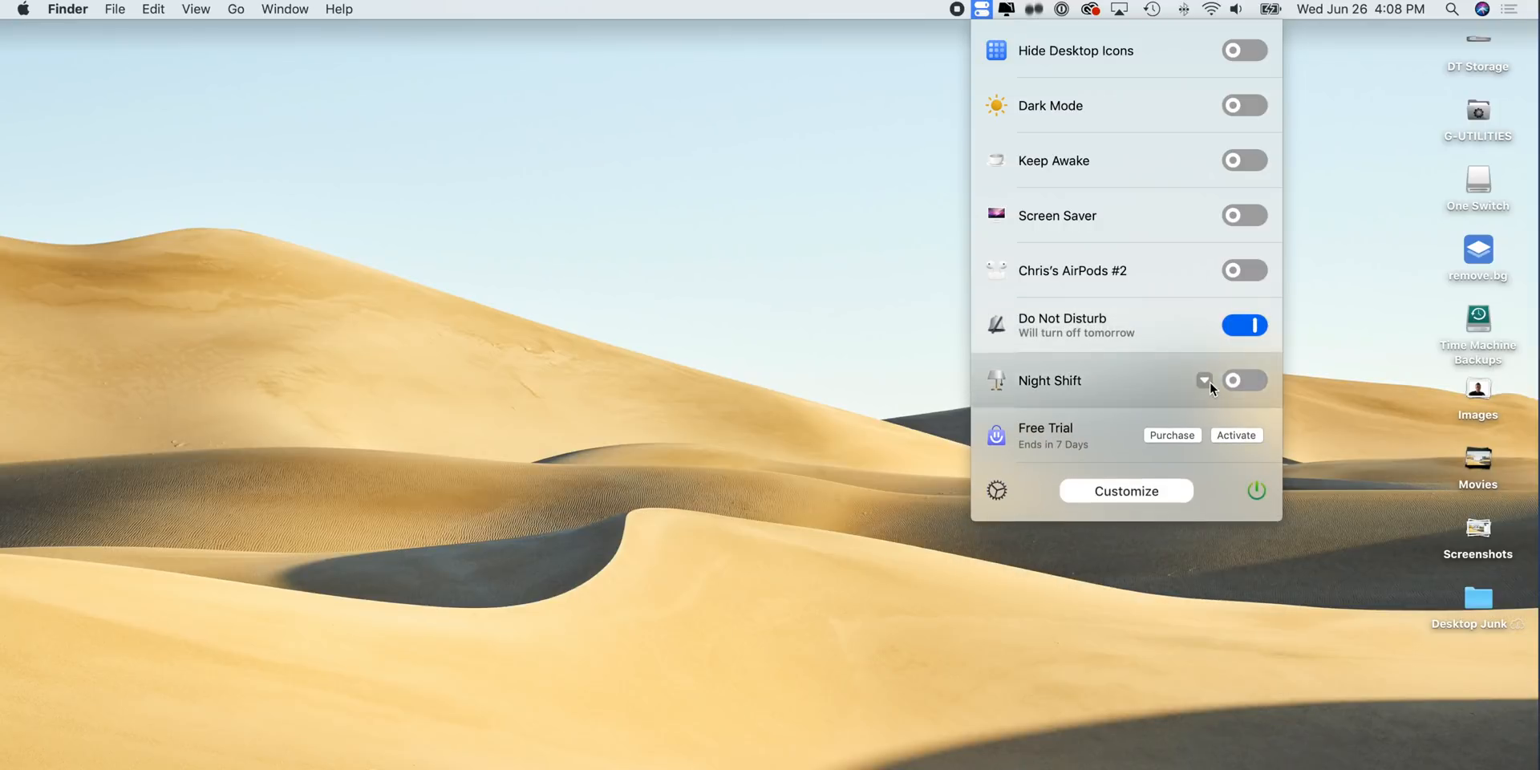
click(1205, 380)
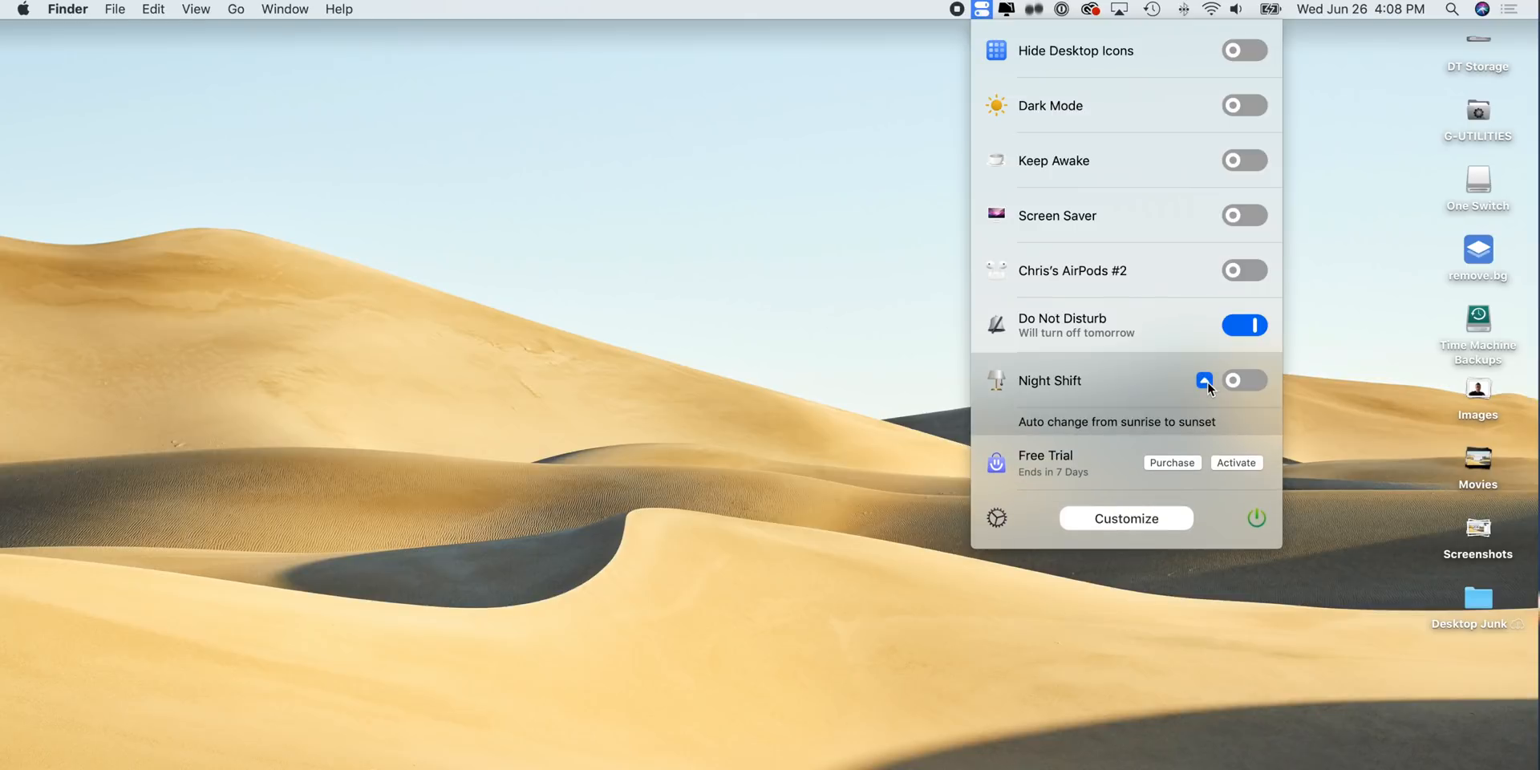
click(1205, 381)
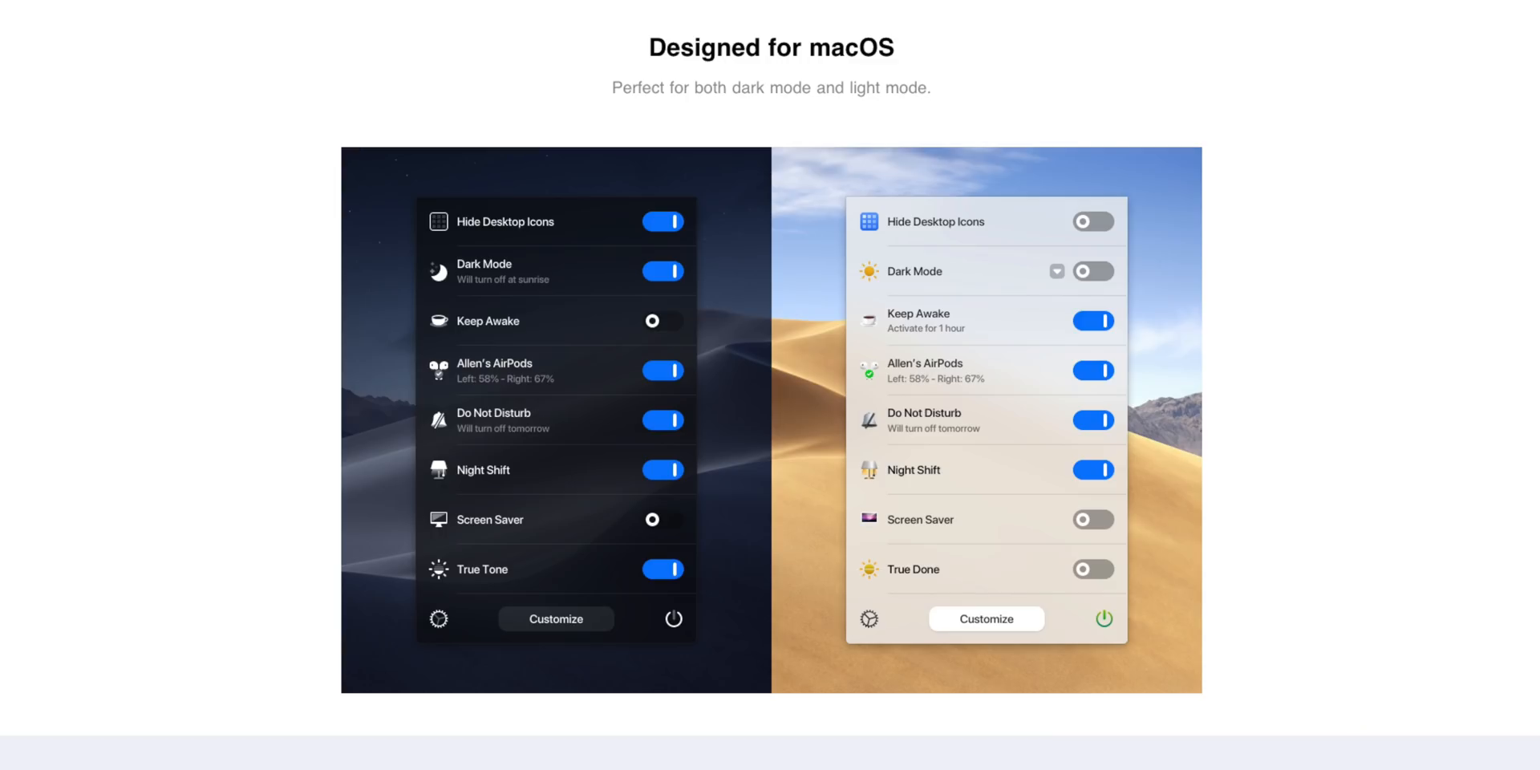
Scroll the One Switch web page to the Product Roadmap section
scroll(down, 3)
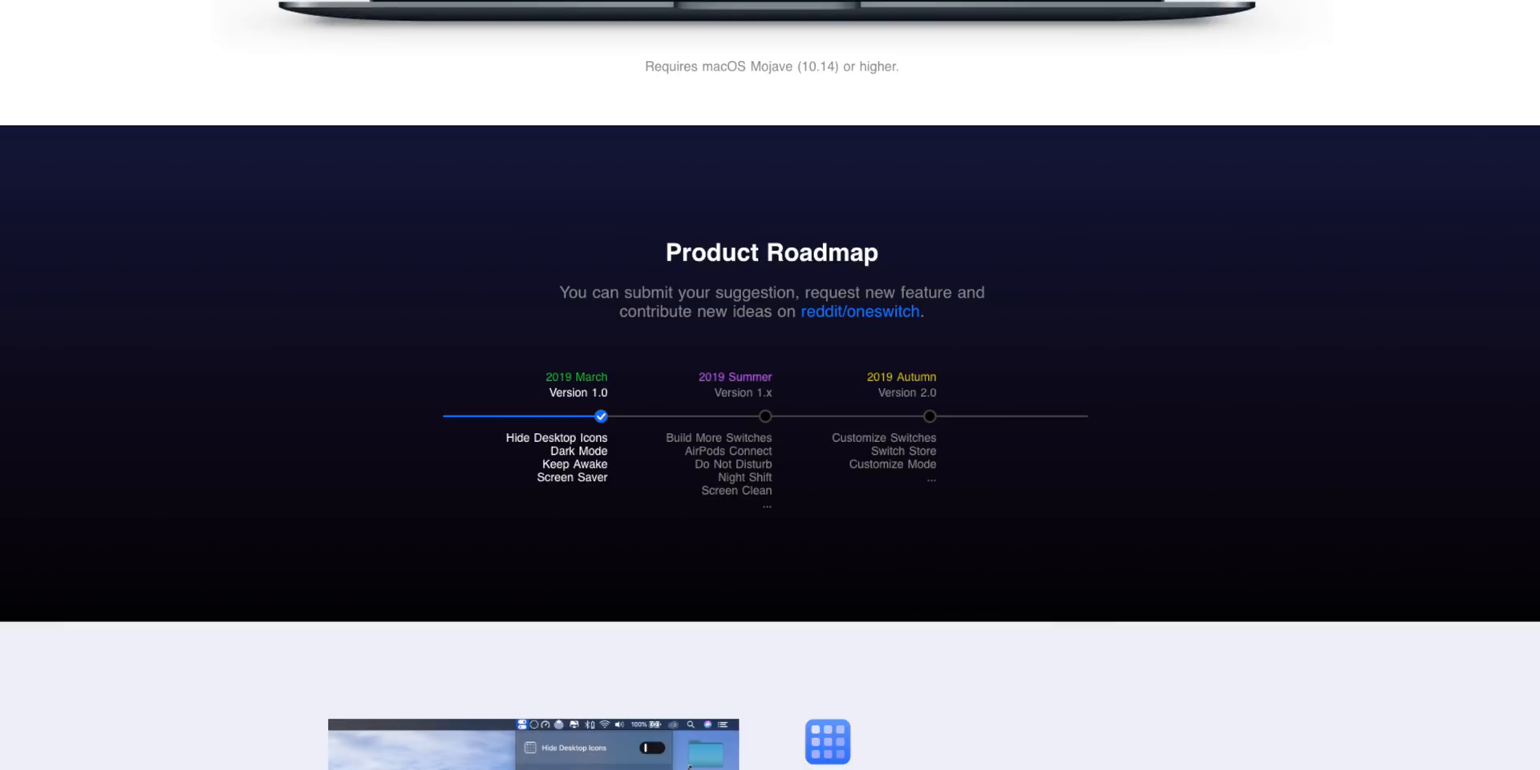
scroll(up, 3)
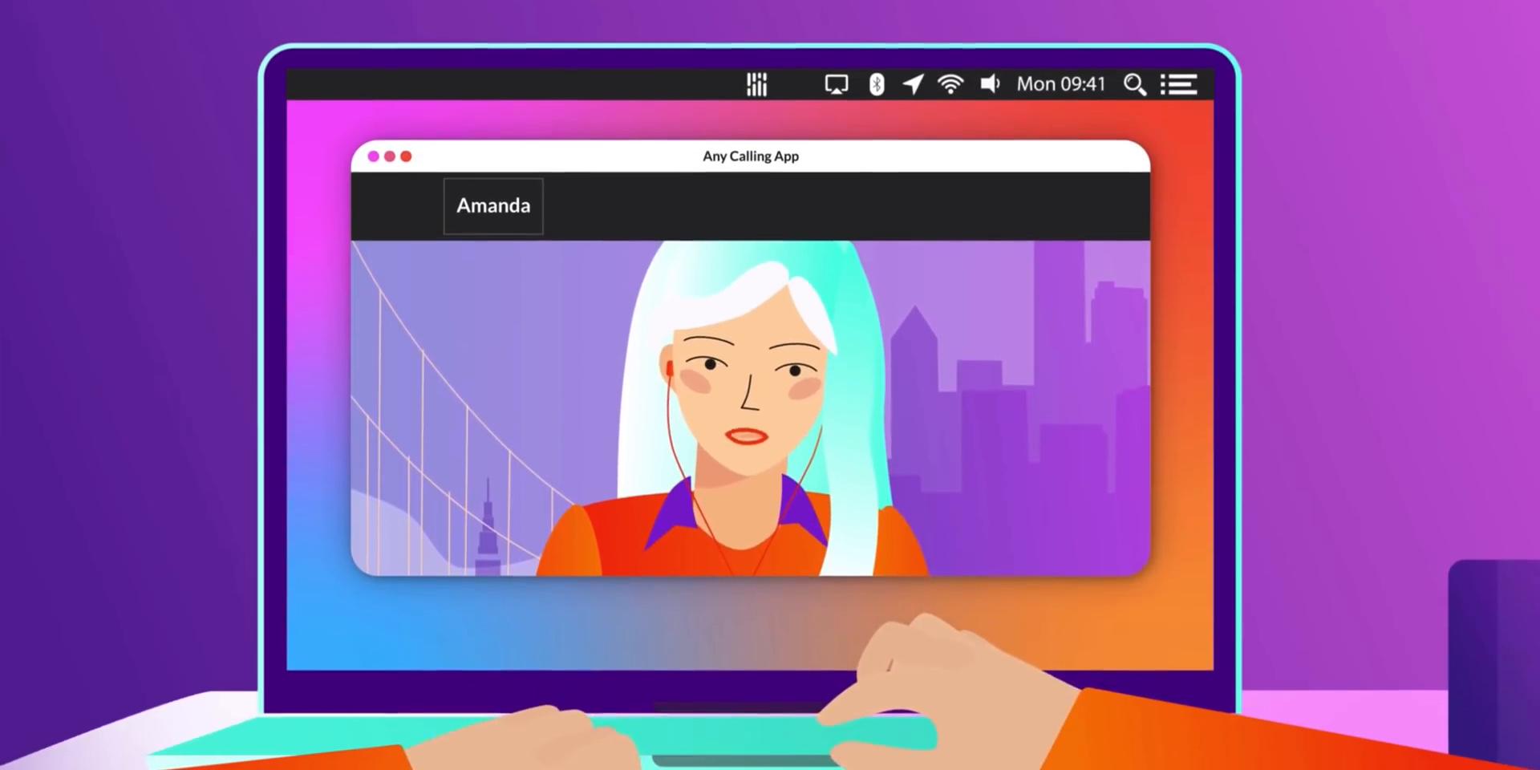
Browse the Krisp homepage down through the 'Works with any' section
click(756, 82)
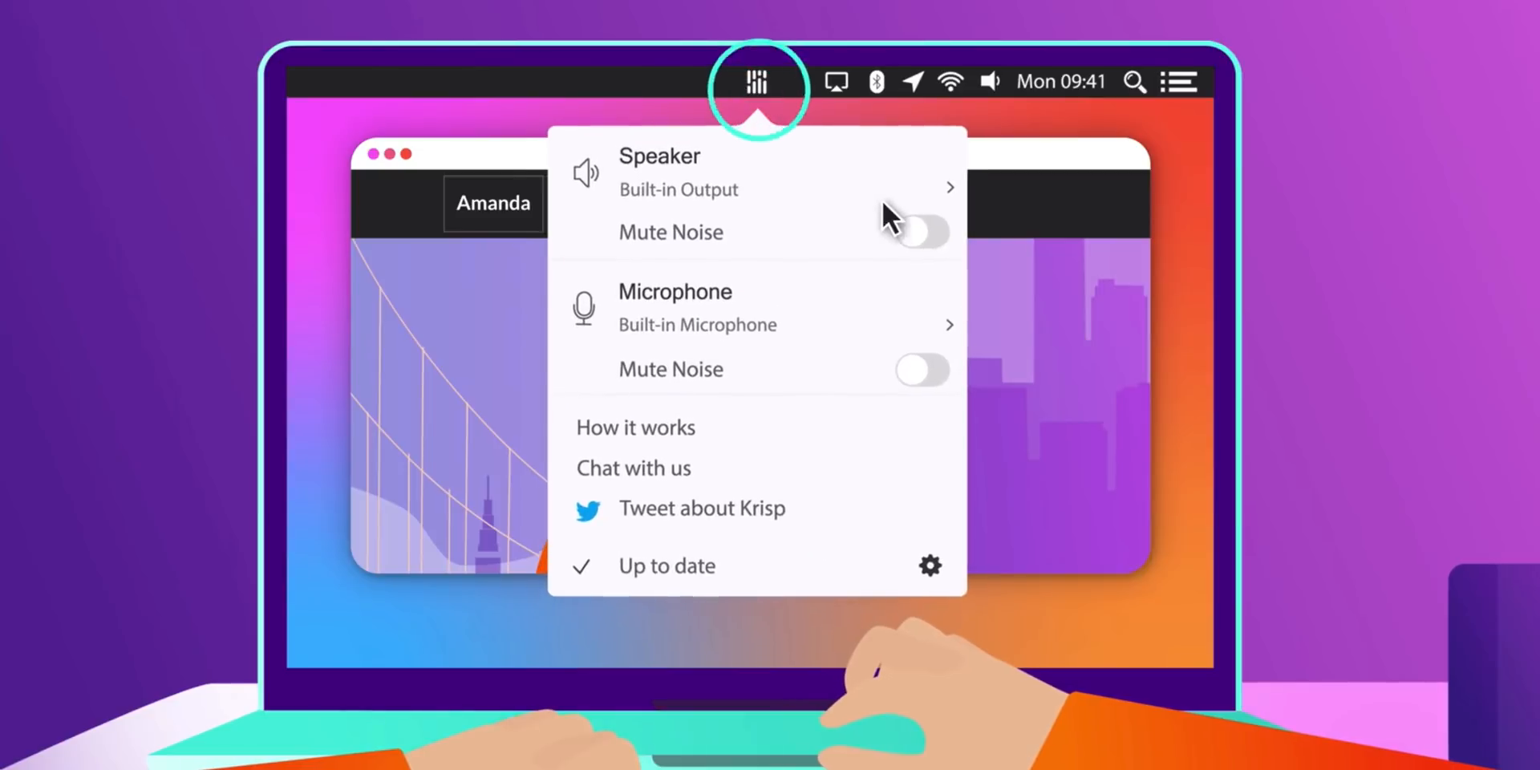
click(635, 428)
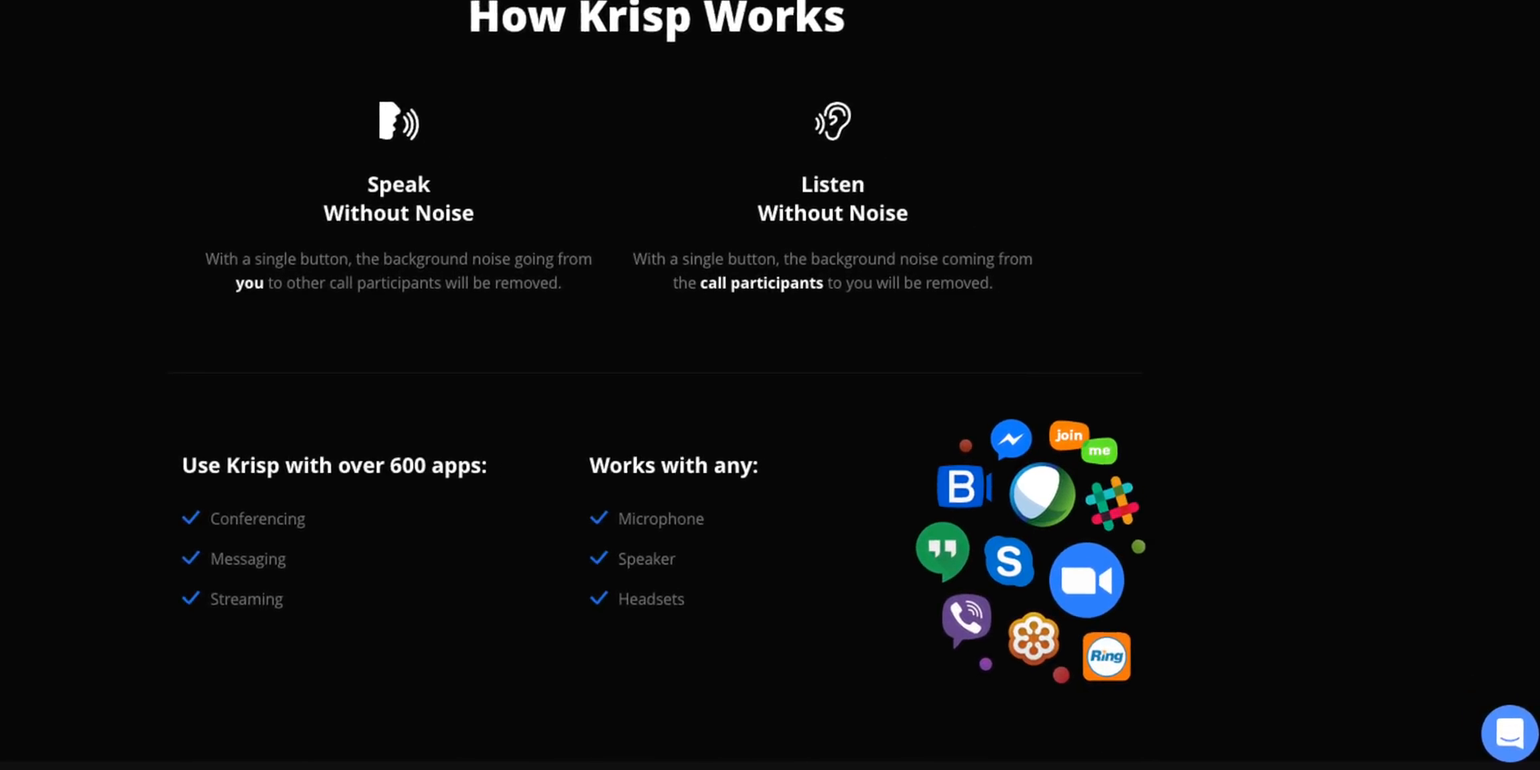
scroll(down, 3)
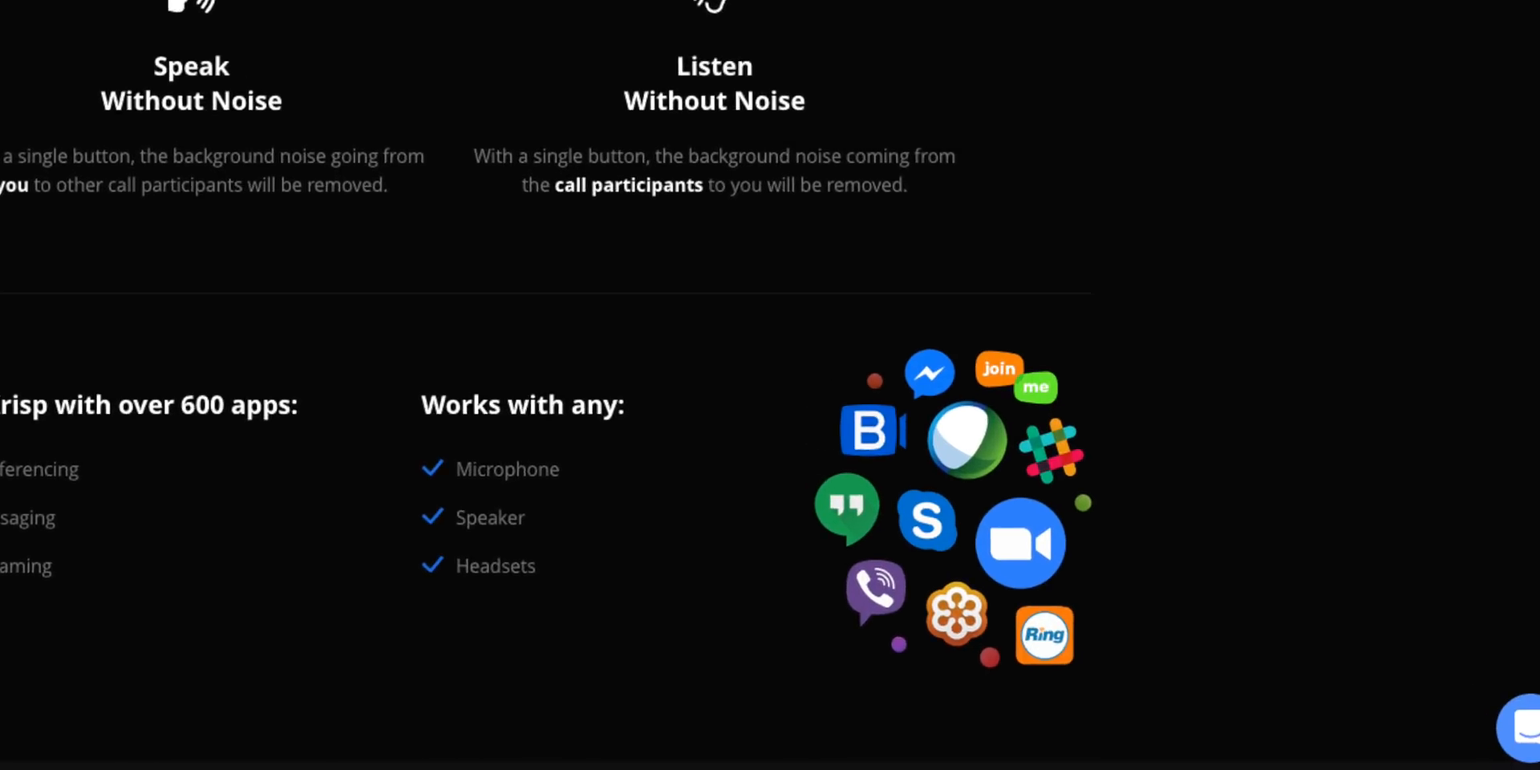
scroll(down, 3)
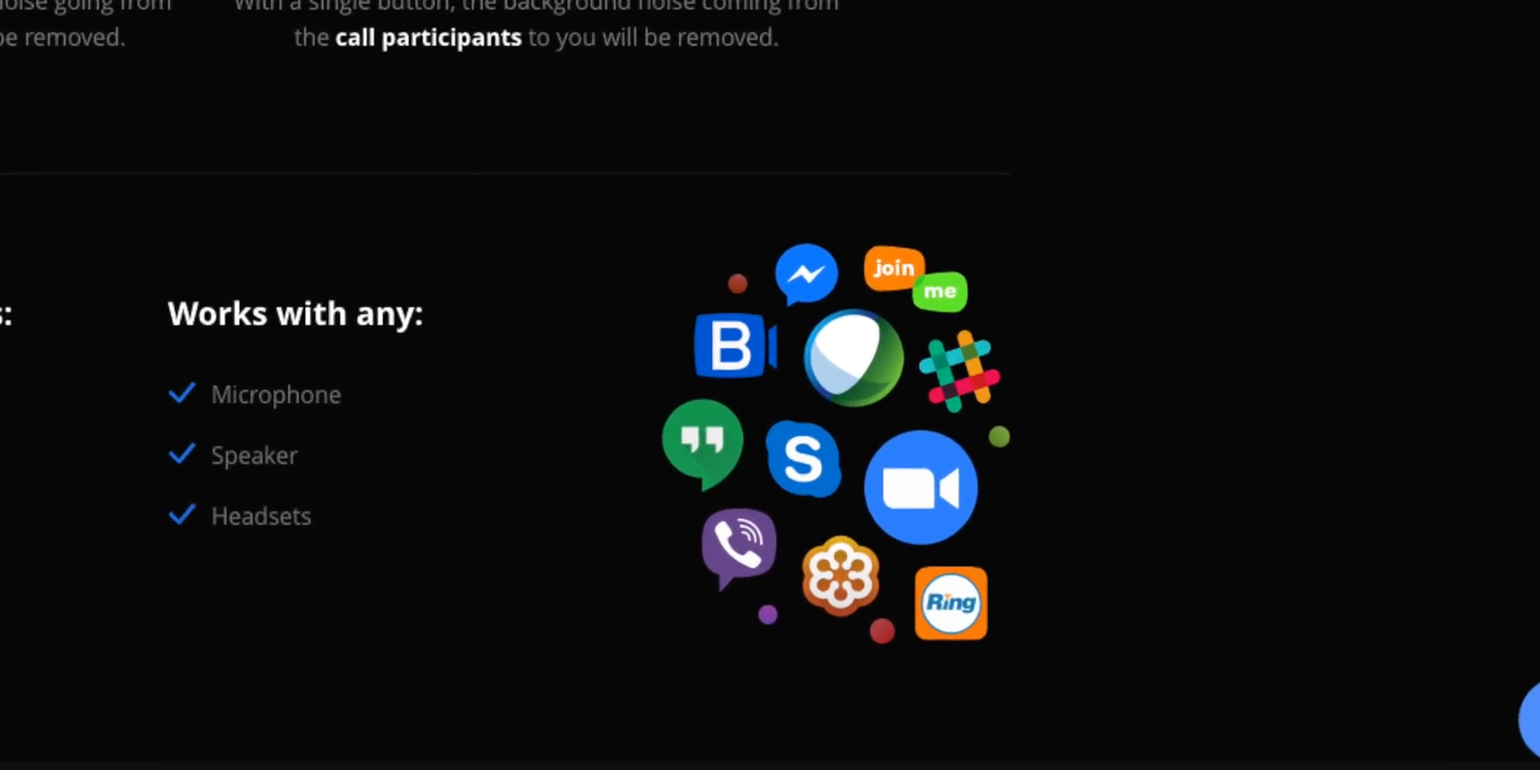
scroll(down, 3)
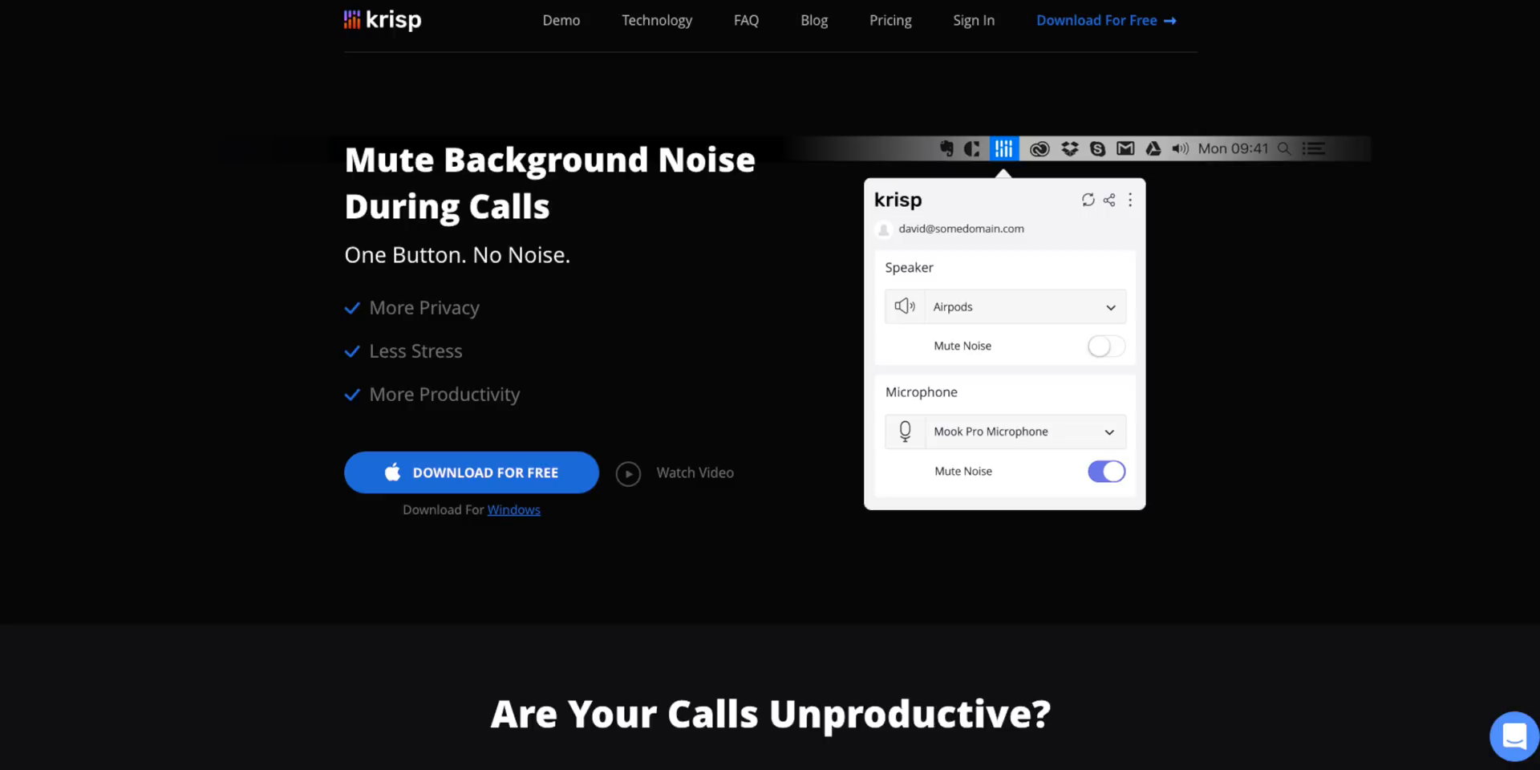
scroll(down, 3)
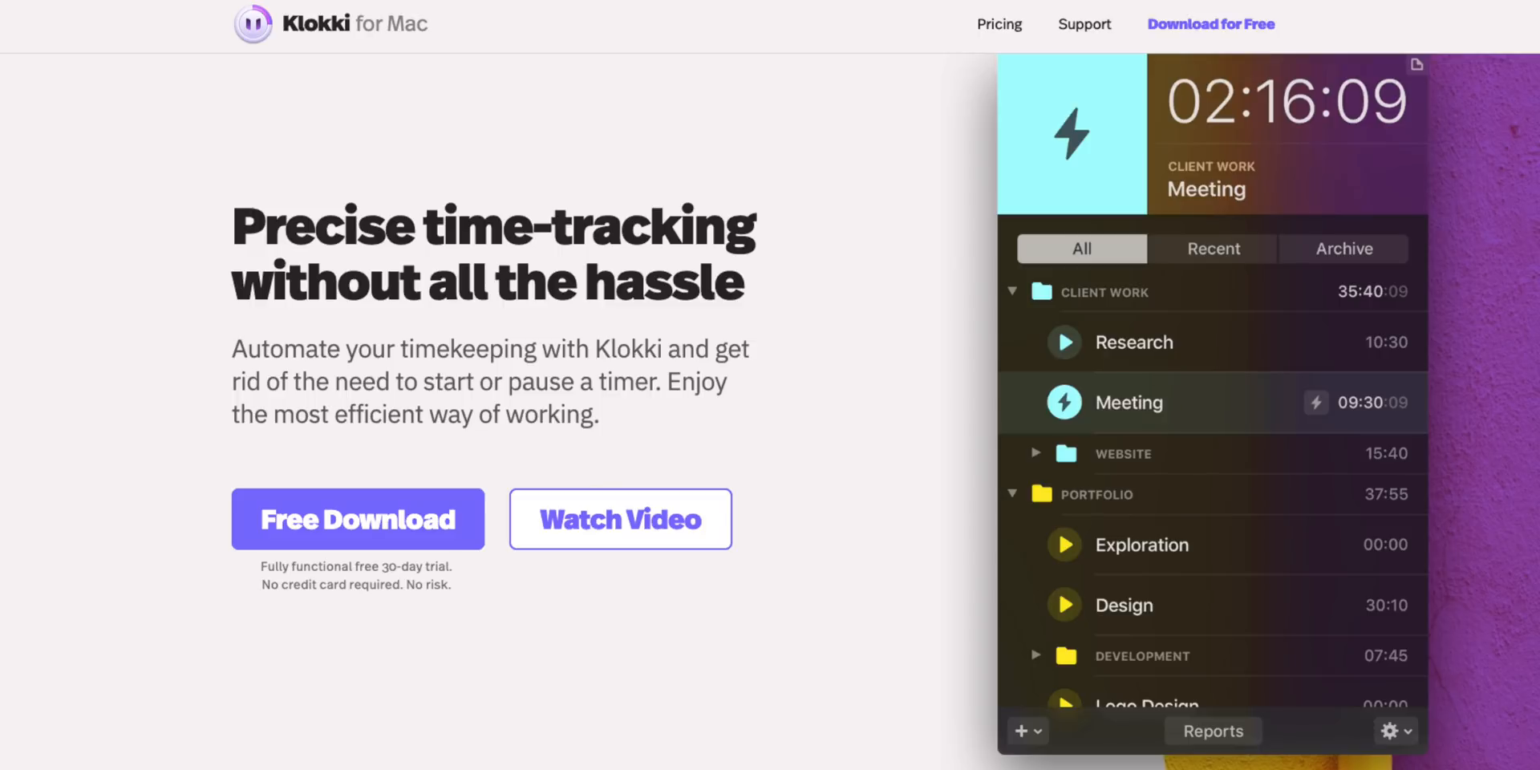
Scroll down the Klokki for Mac landing page
scroll(down, 3)
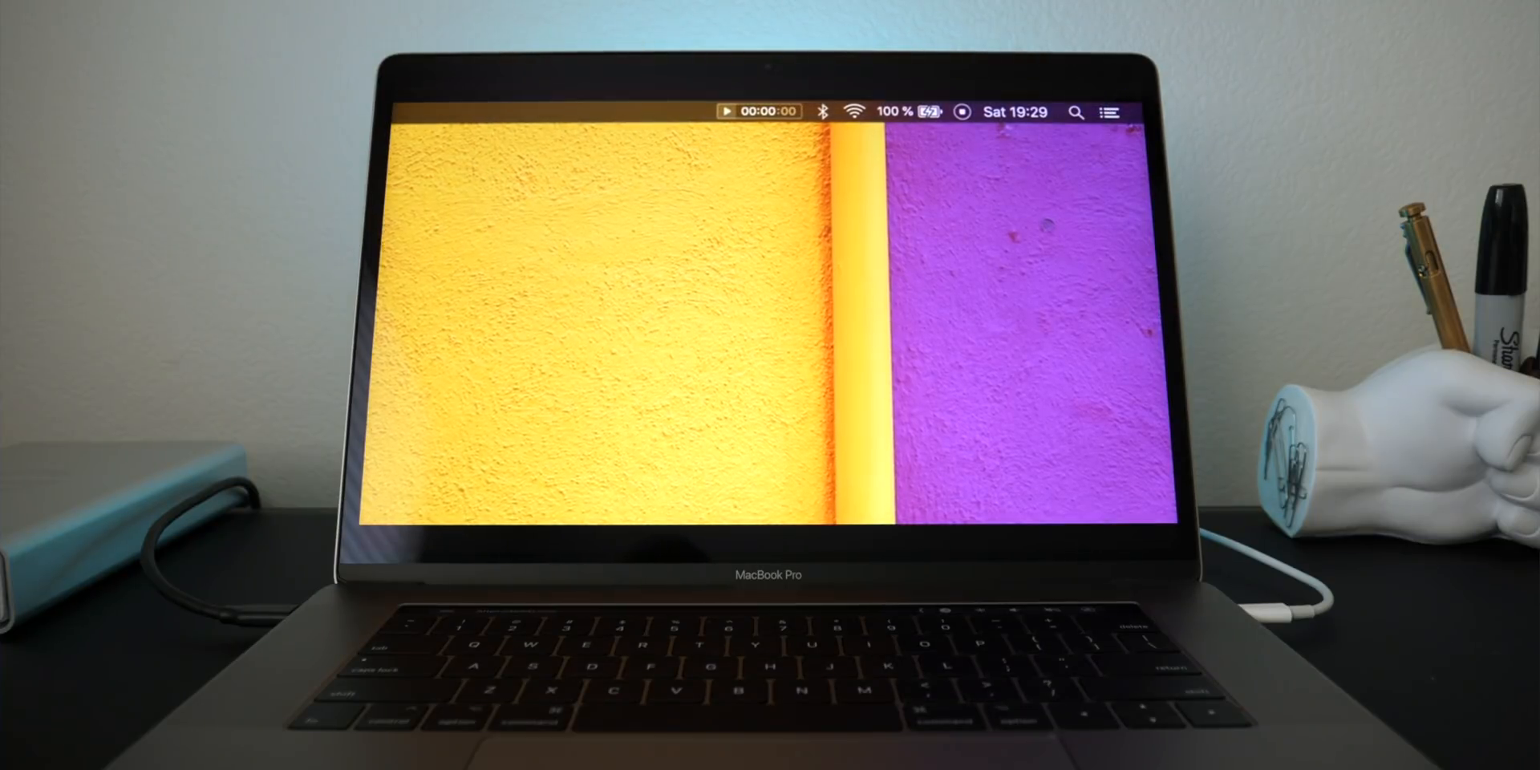
From the Klokki menu-bar timer, start adding a New Task to the empty tracker
click(722, 390)
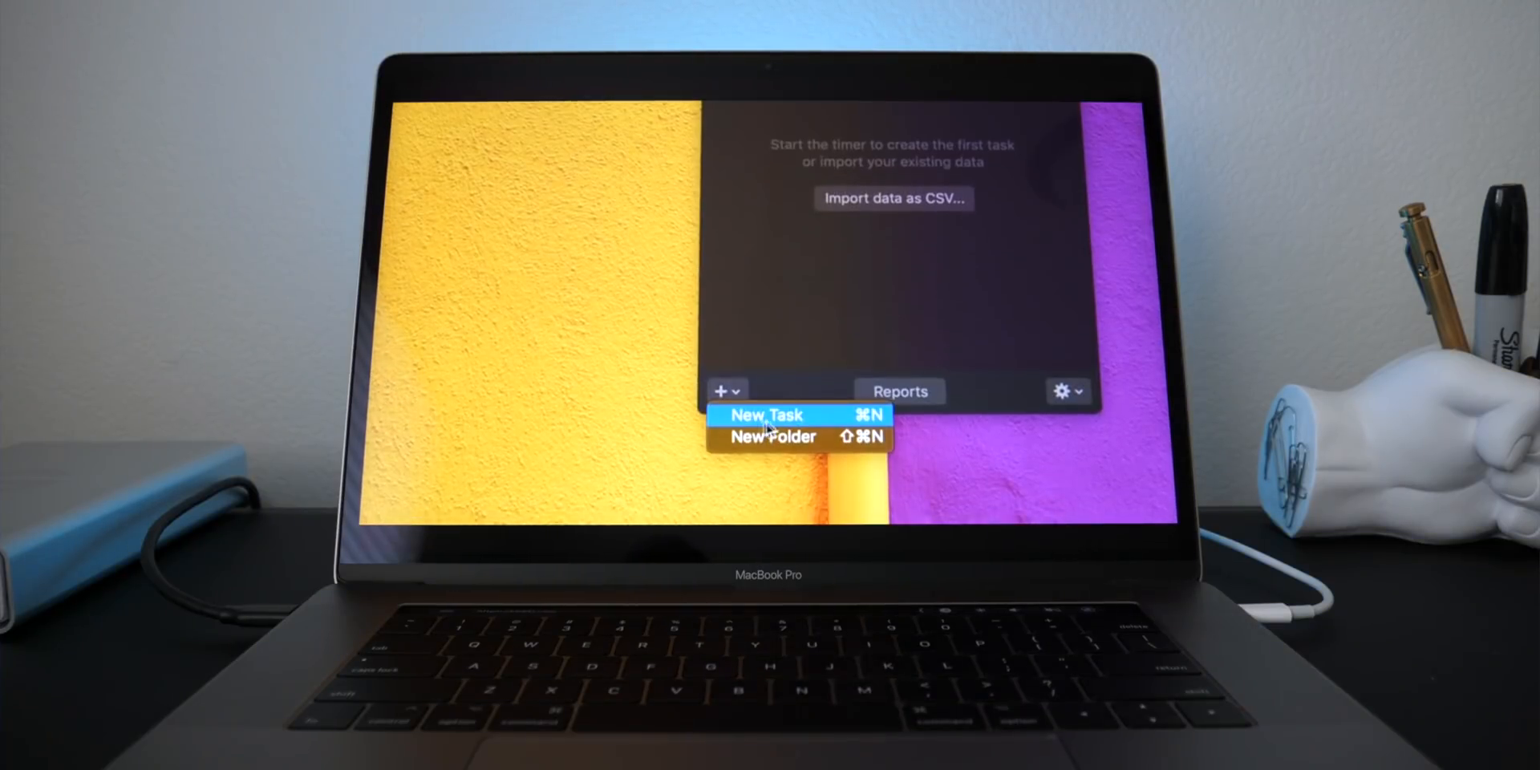
click(765, 415)
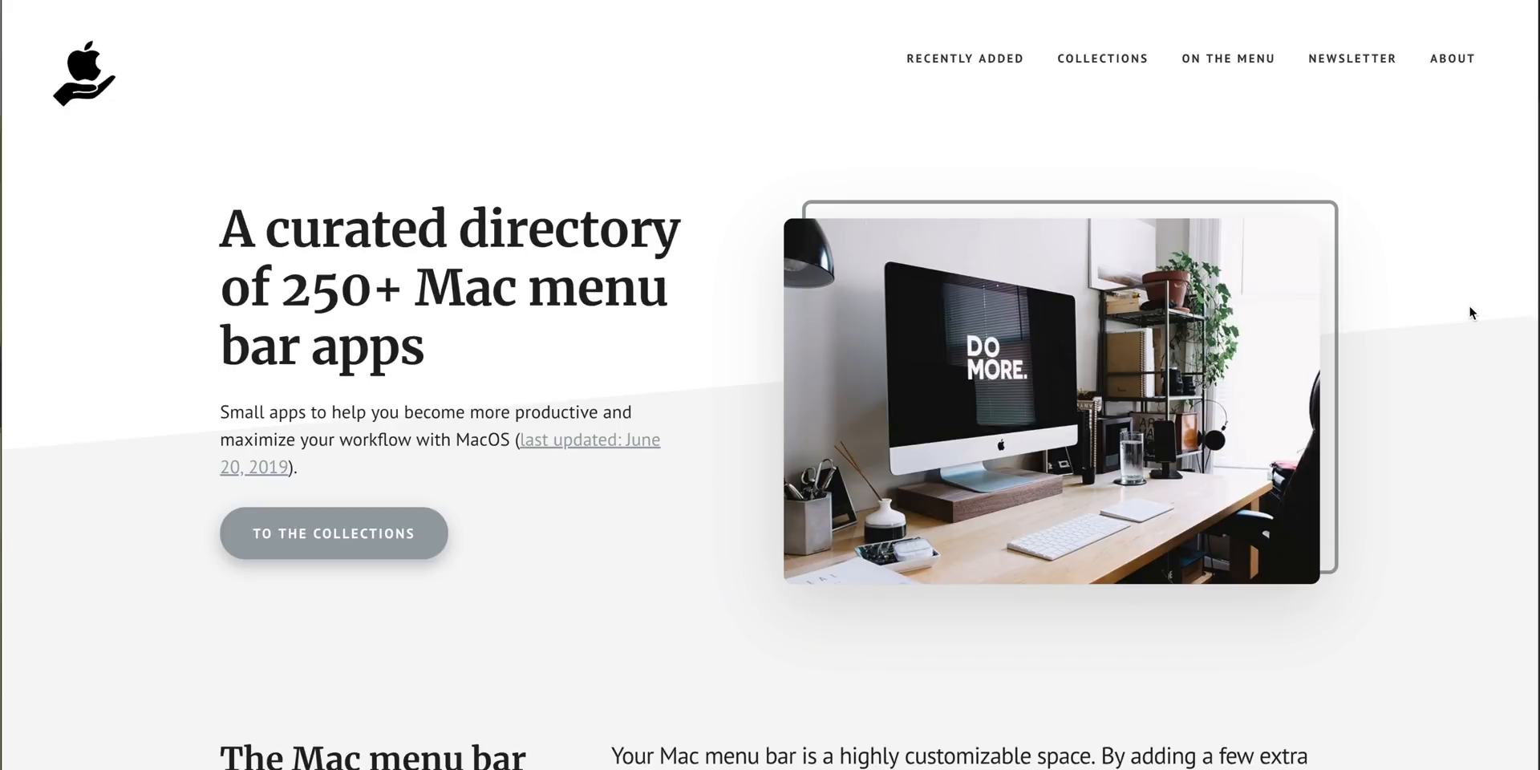
Reach the MacMenuBar category icons and enter the Audio Apps collection
scroll(down, 3)
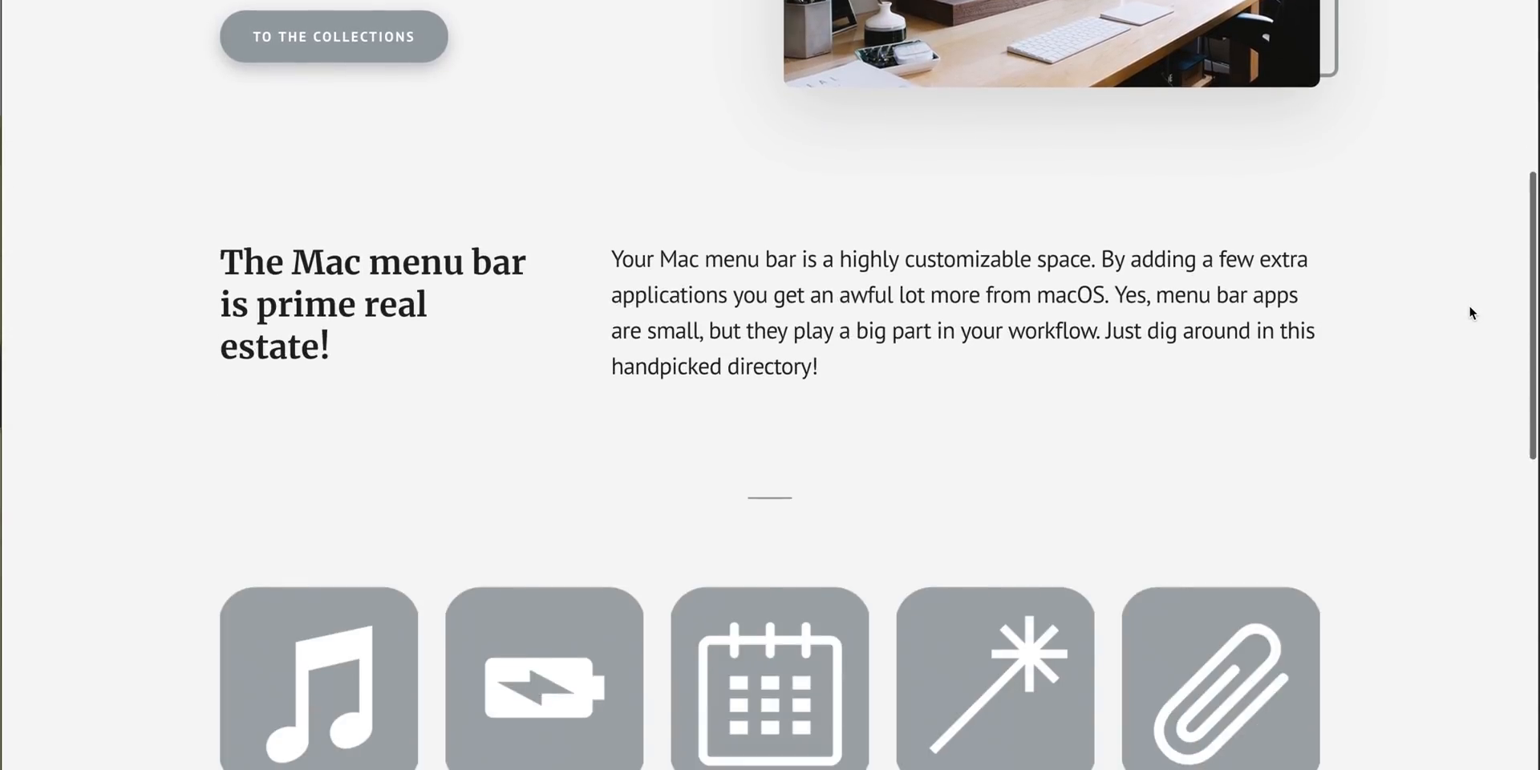
scroll(down, 3)
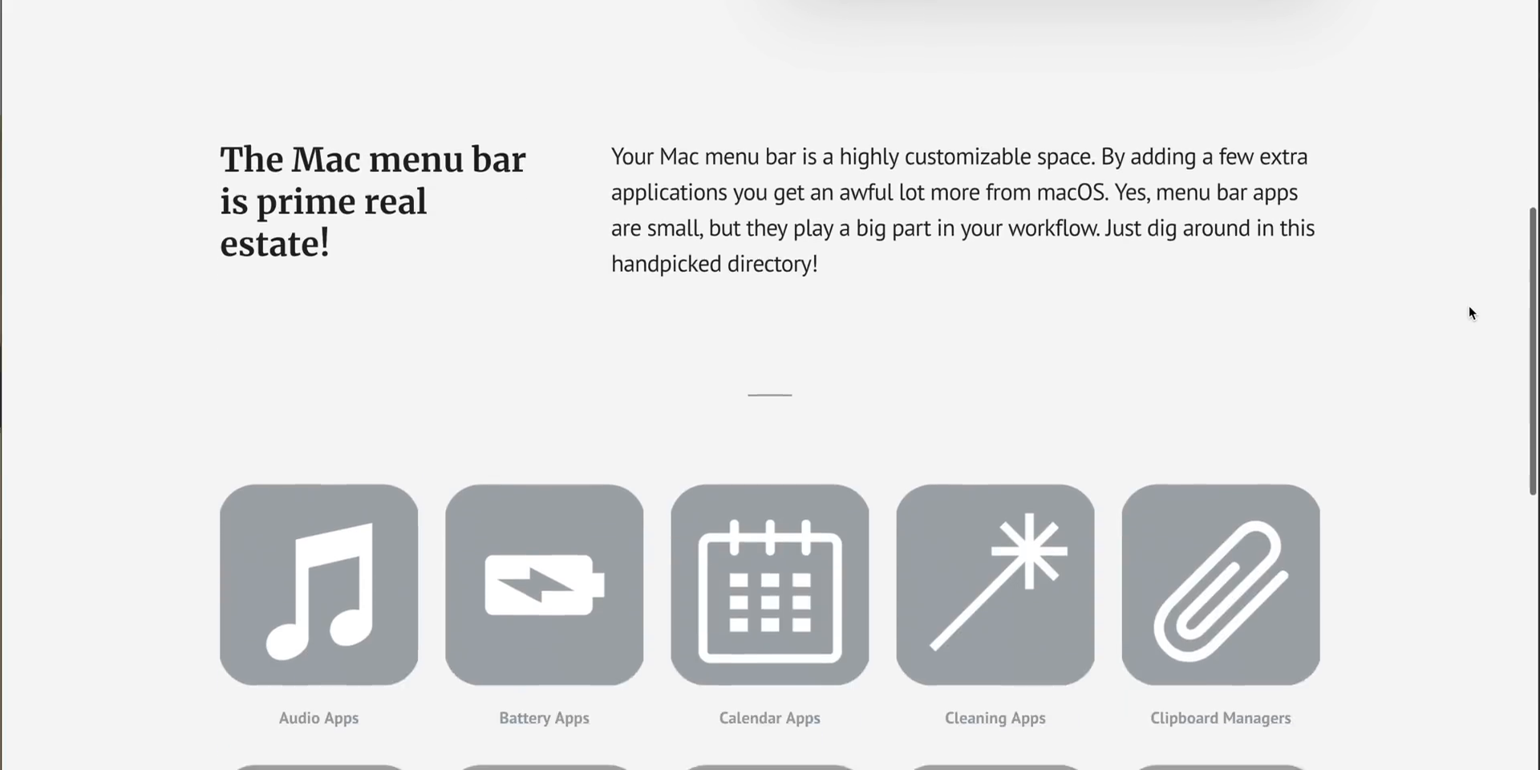
scroll(down, 3)
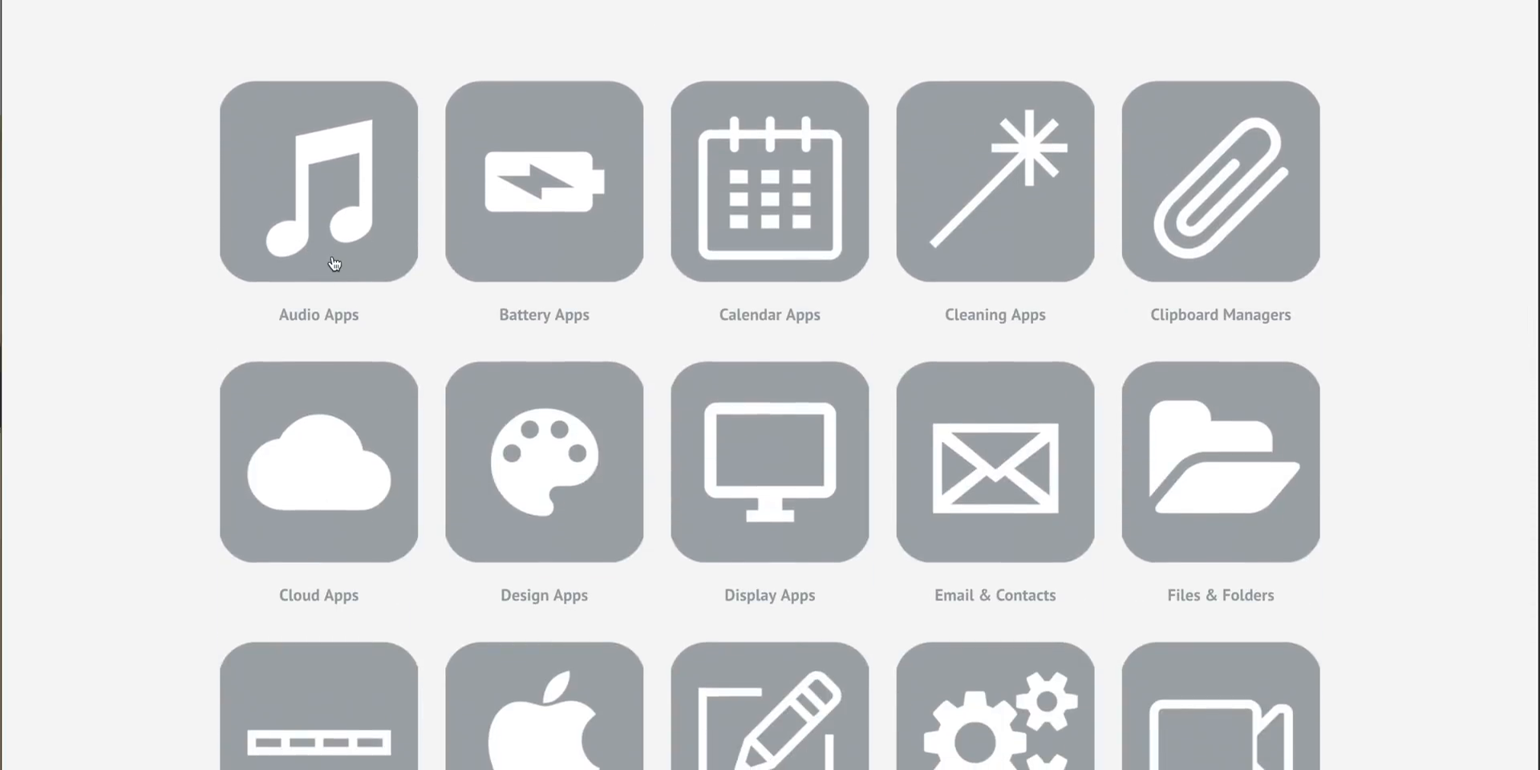
click(318, 181)
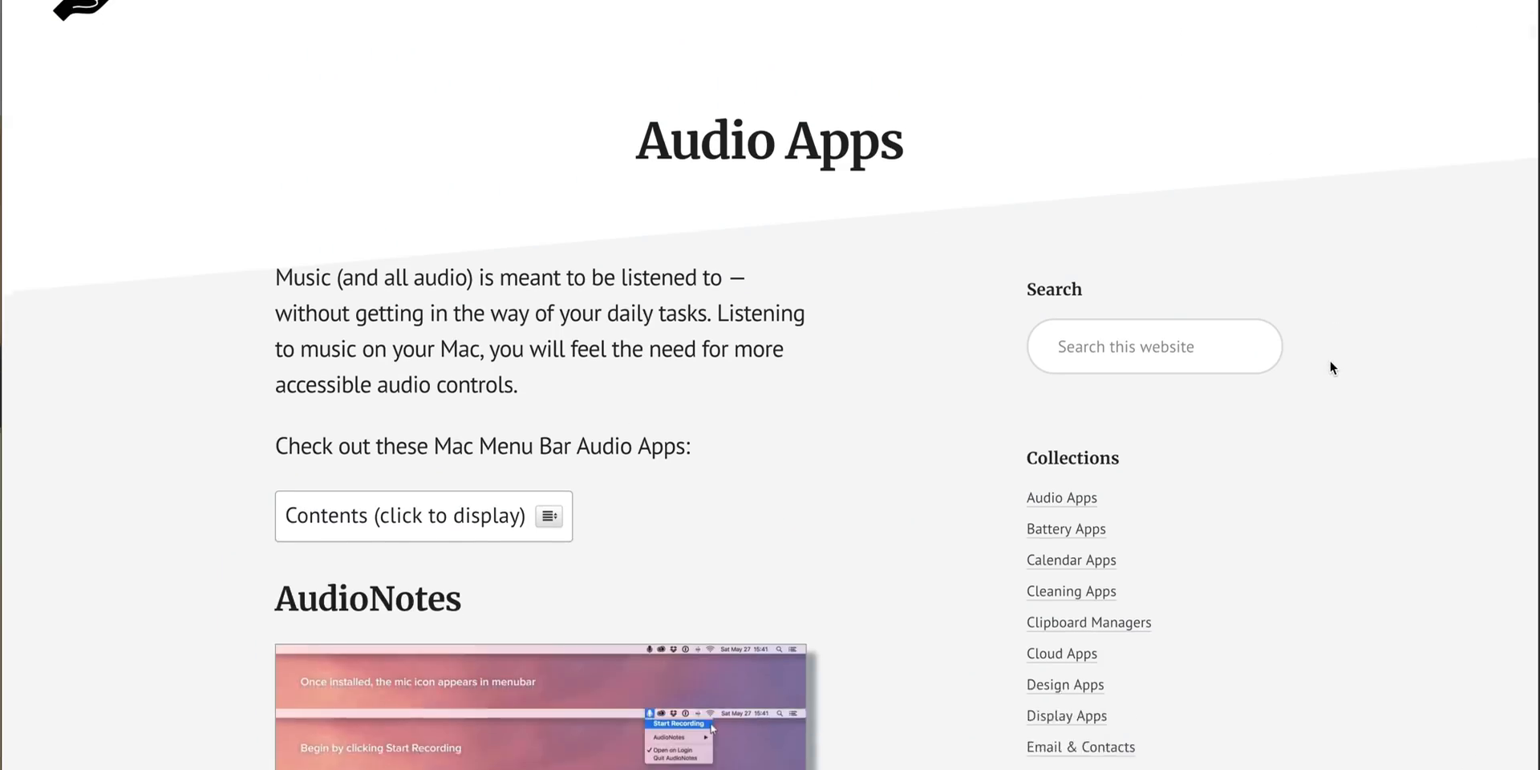
Scroll the Audio Apps listings past AudioNotes, BarTunes and Boom 2
scroll(down, 3)
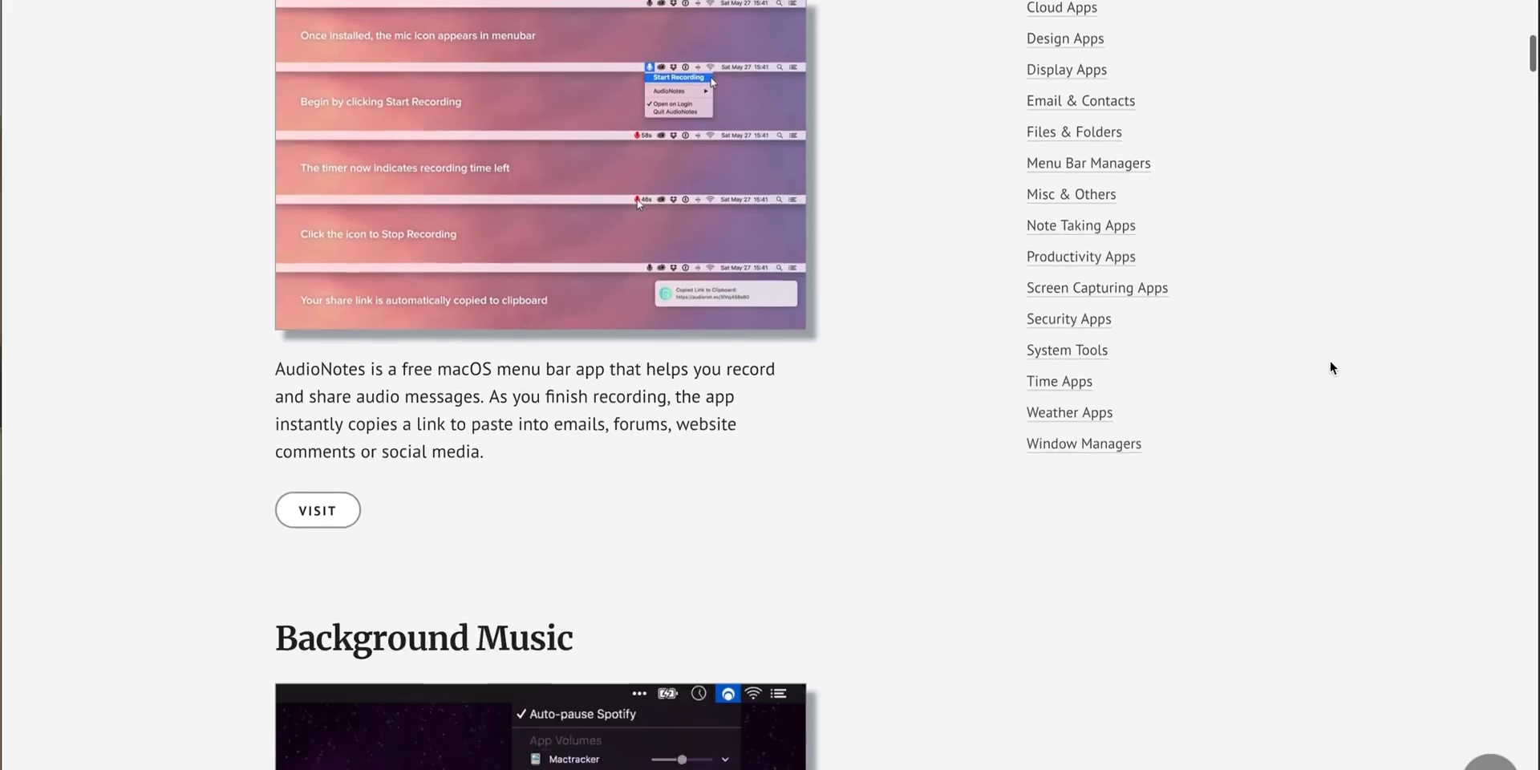
scroll(down, 3)
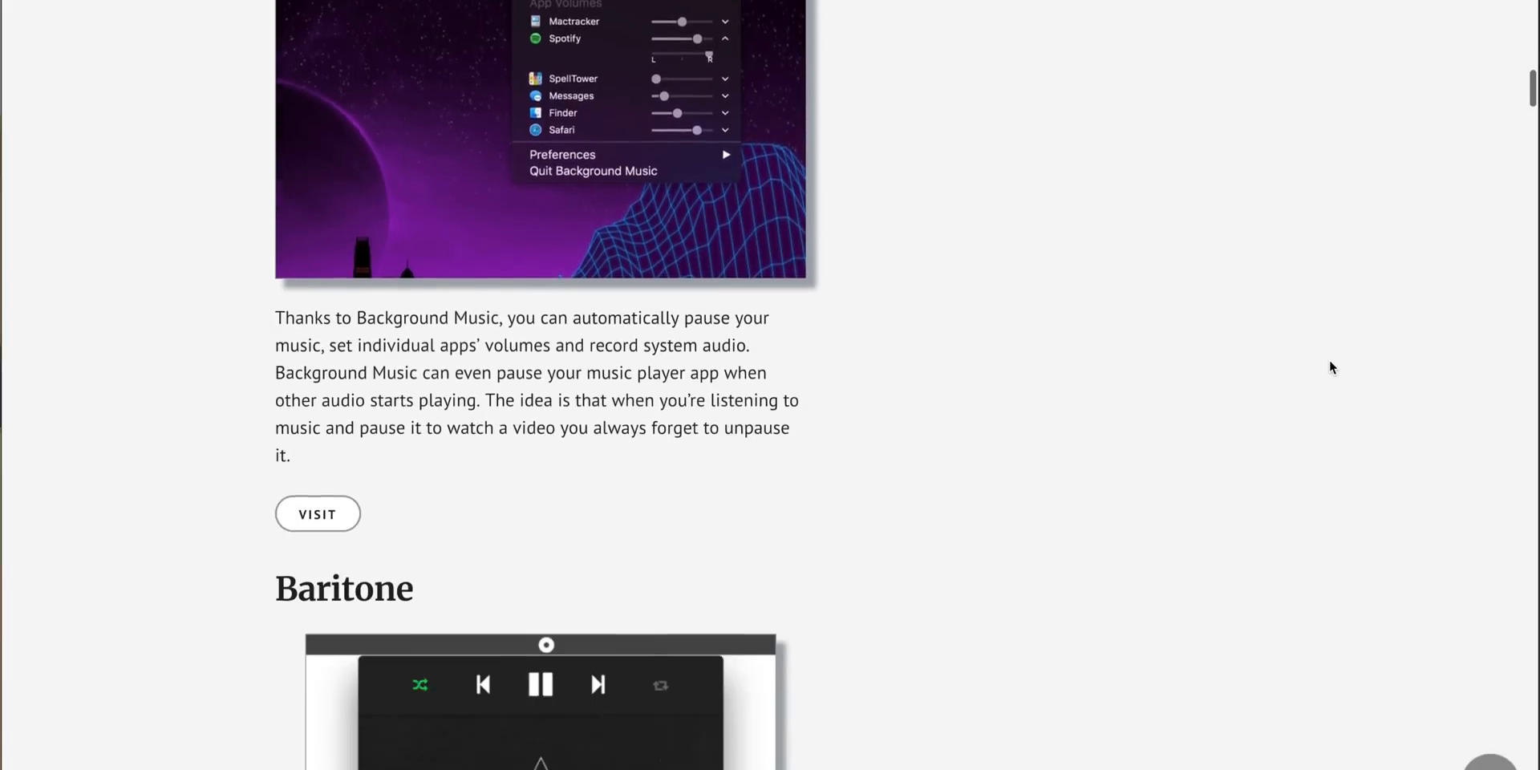
scroll(down, 3)
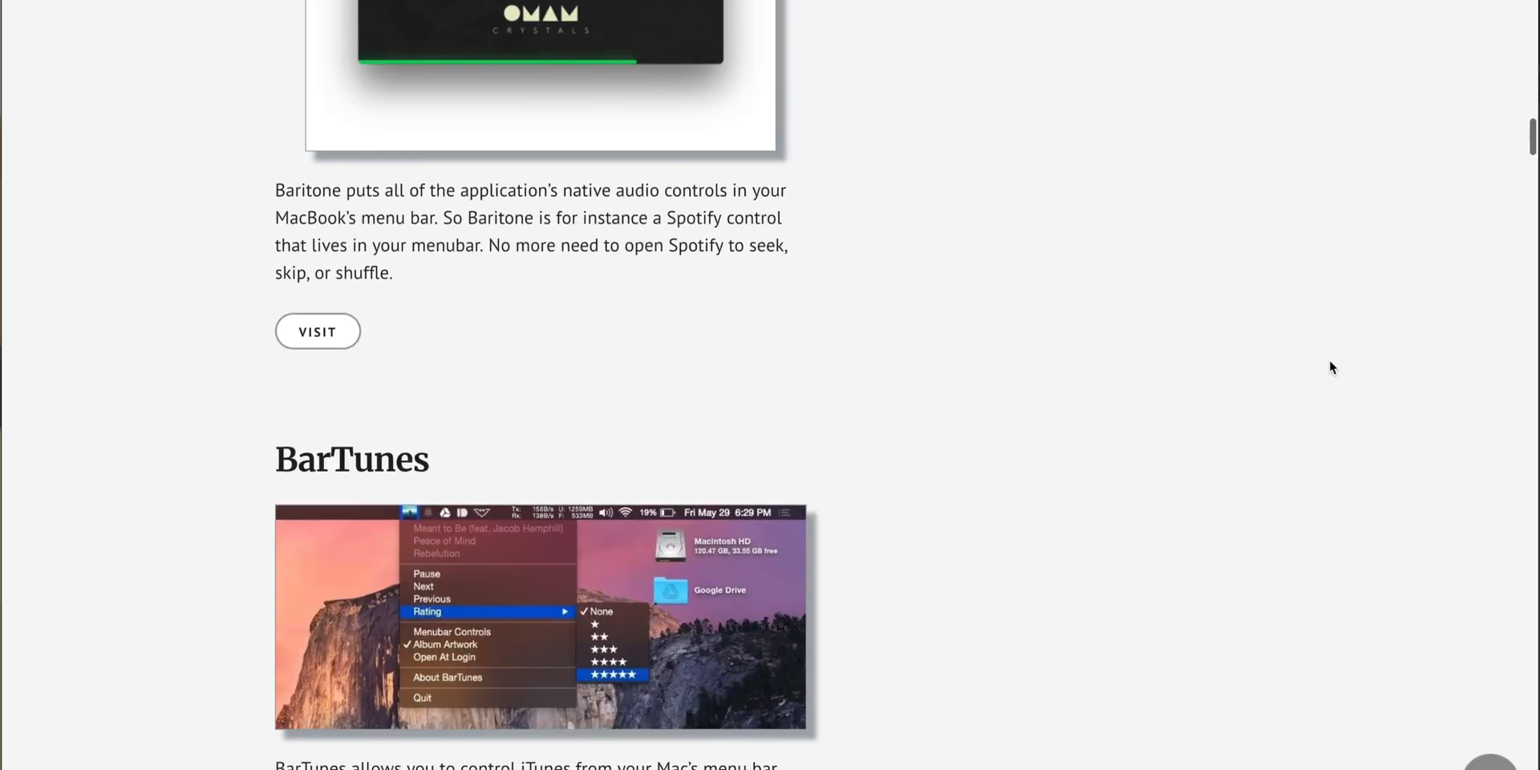
scroll(down, 3)
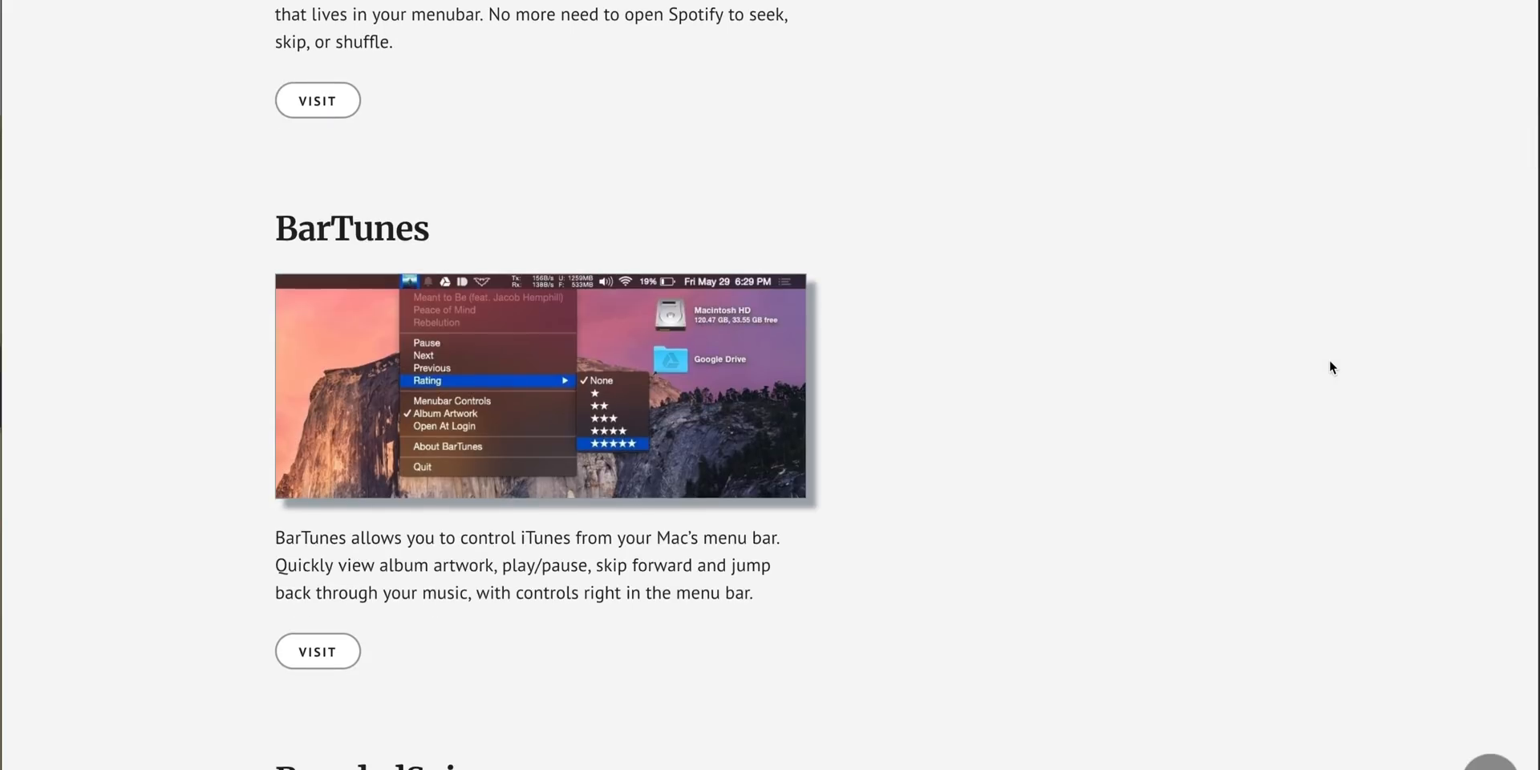
scroll(down, 3)
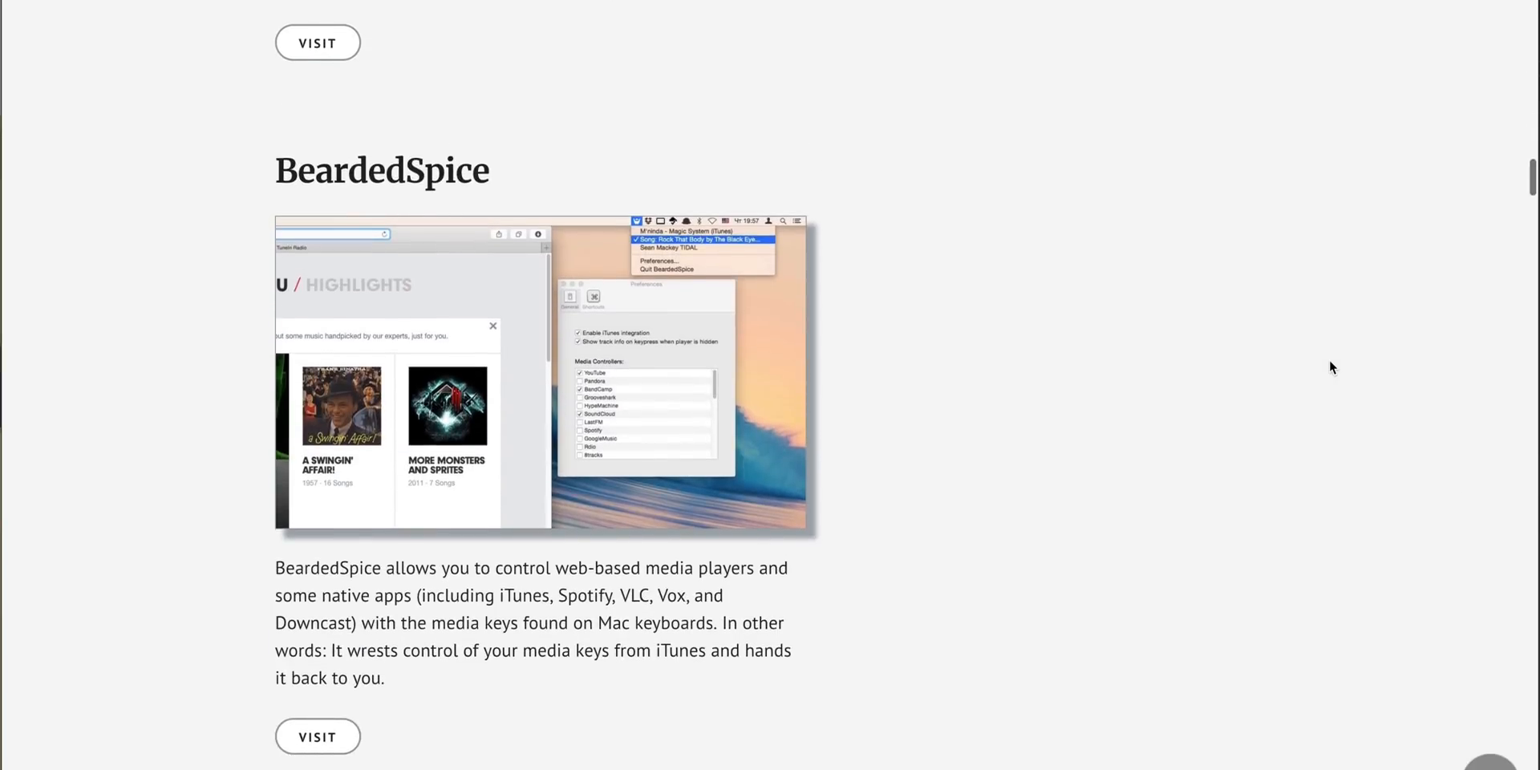
scroll(down, 3)
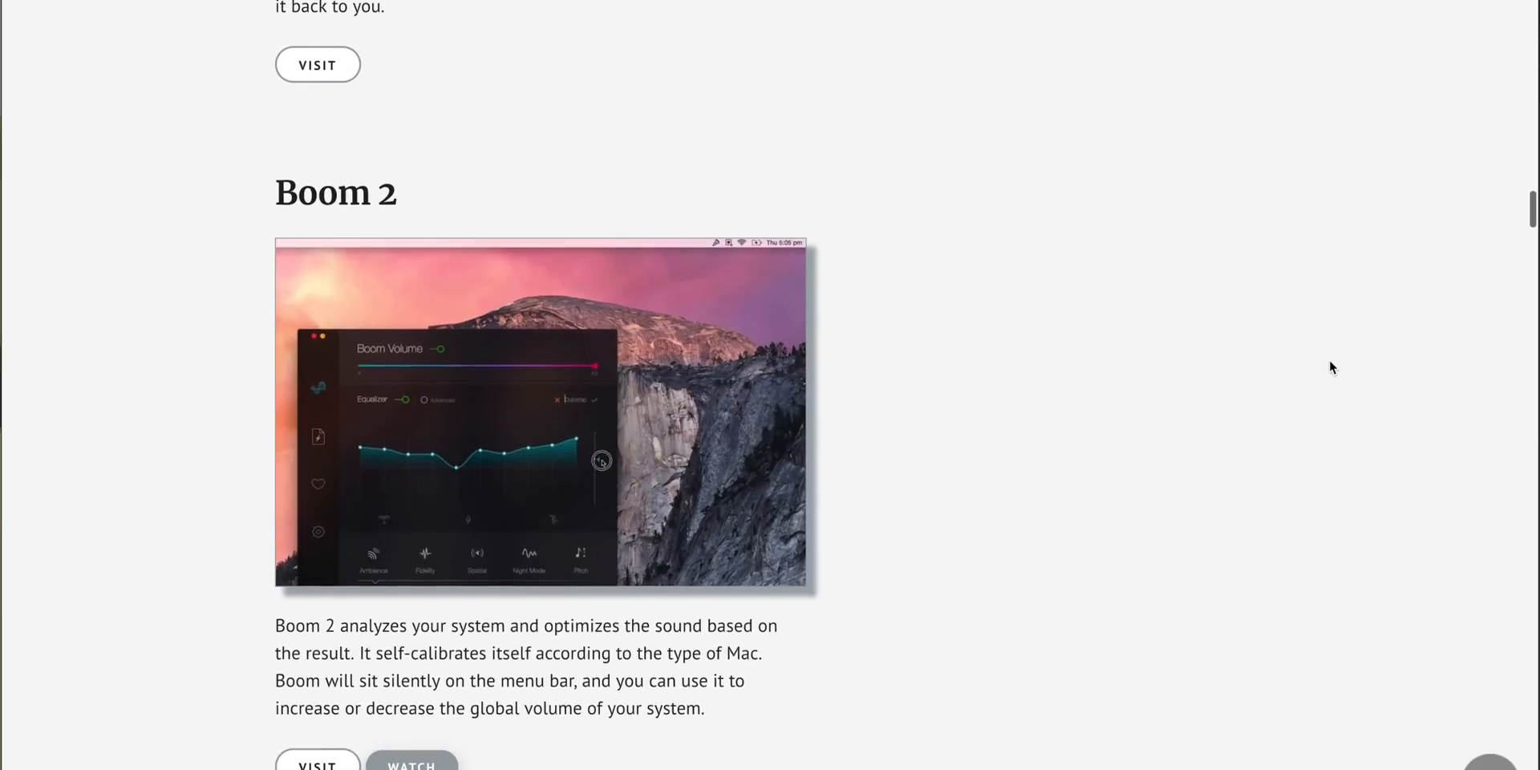
scroll(down, 3)
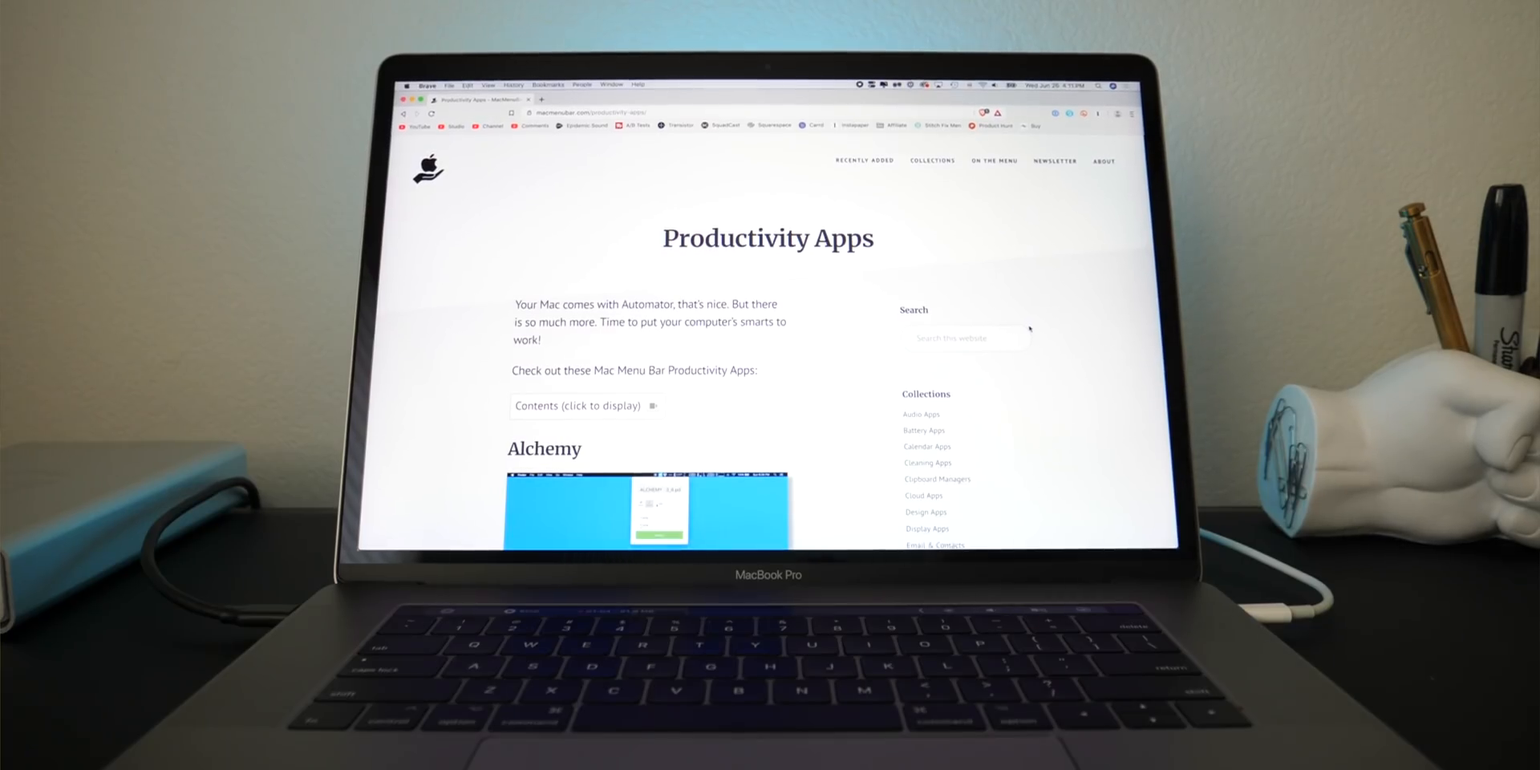
scroll(down, 3)
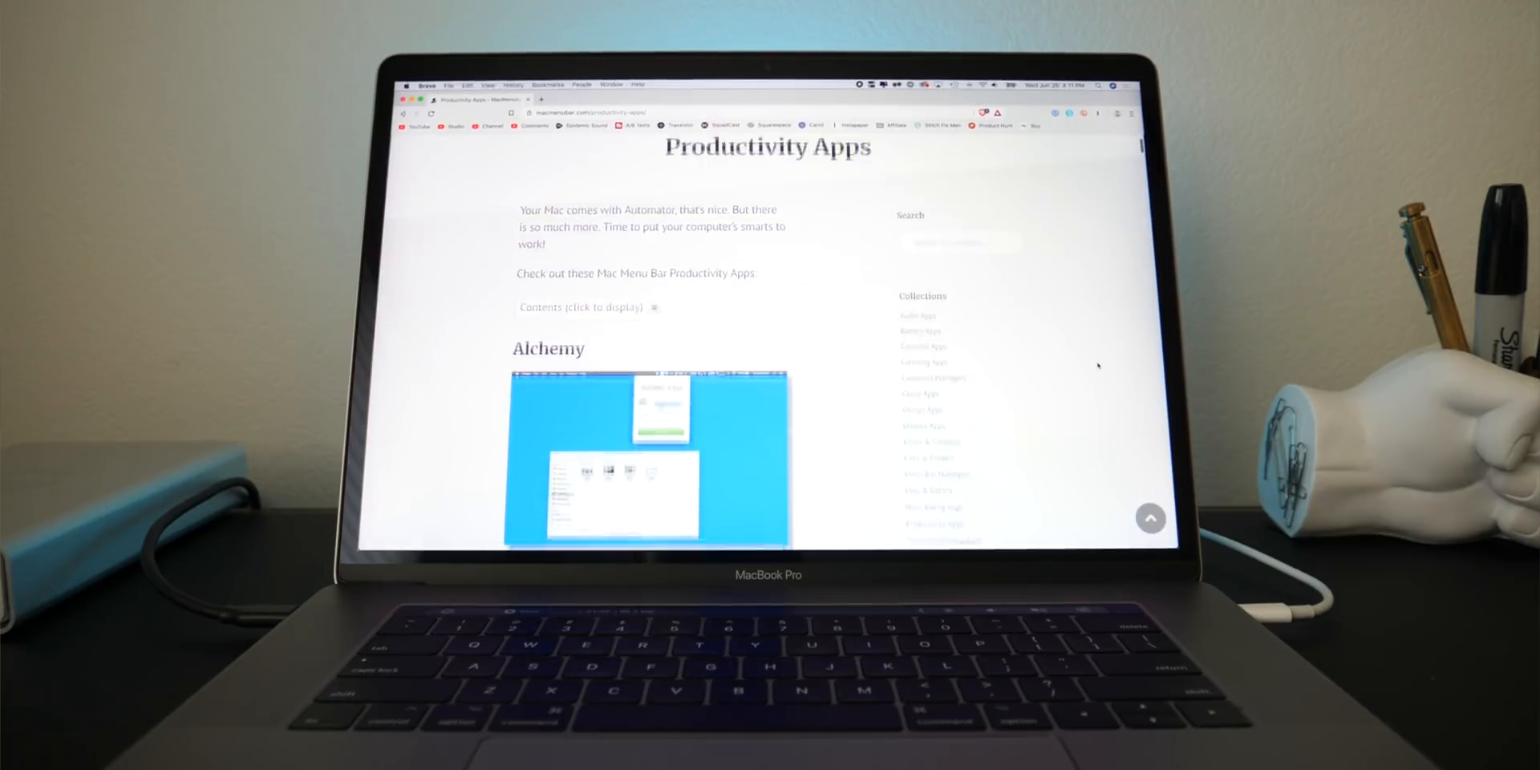
scroll(down, 3)
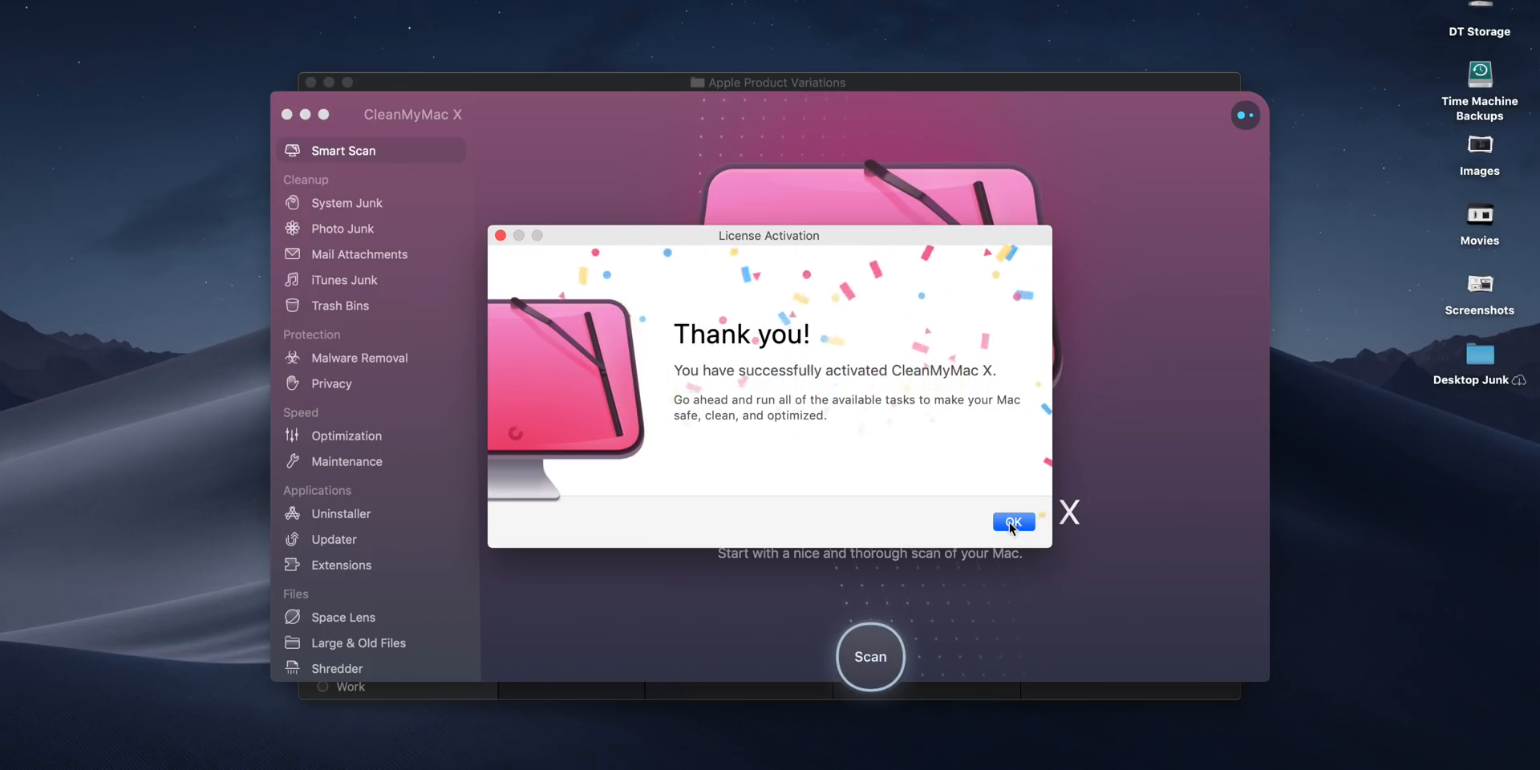
Dismiss the License Activation notice, scan the Mac and run the recommended cleanup
click(1012, 521)
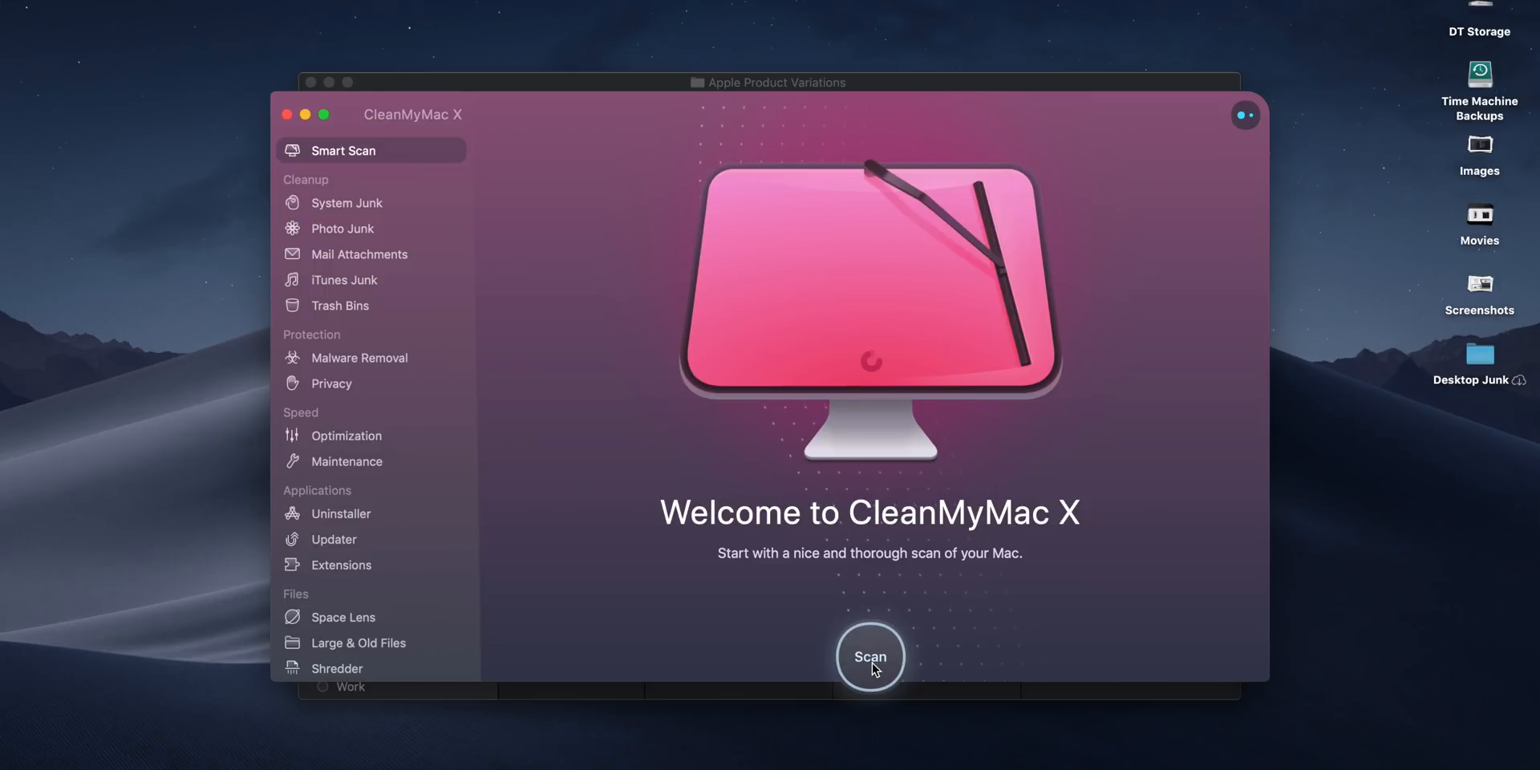
click(869, 656)
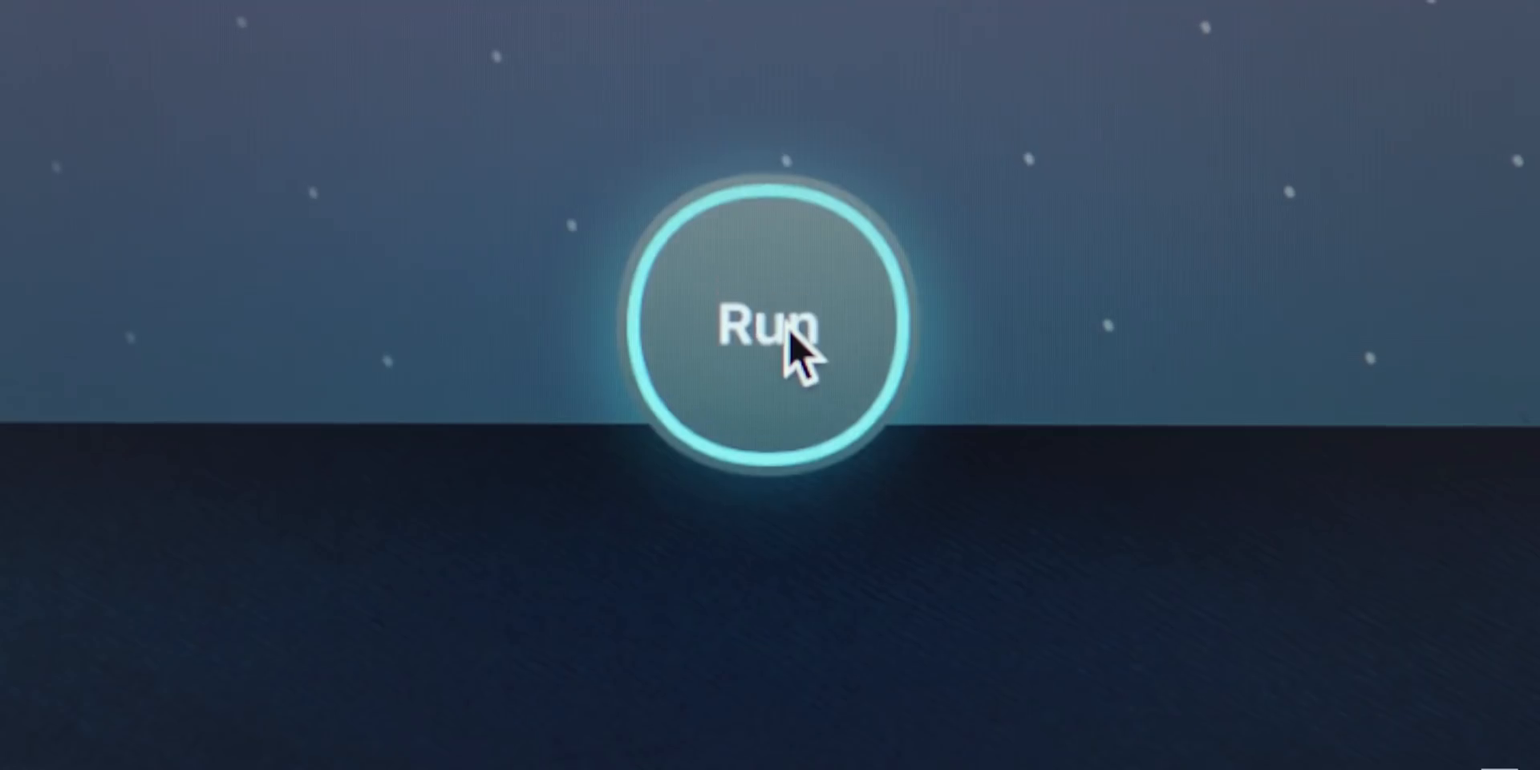
click(770, 329)
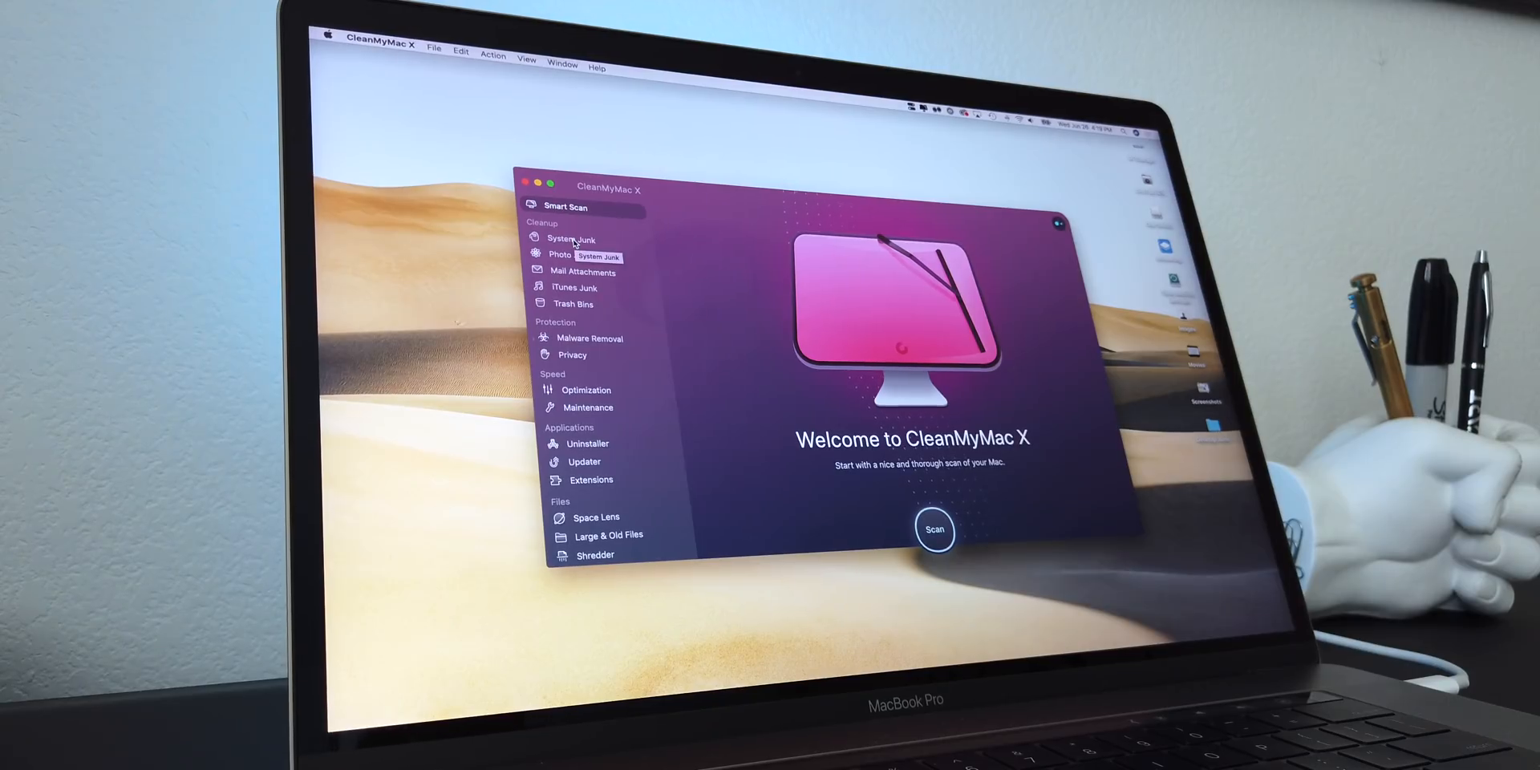
Visit the System Junk, Updater, Space Lens and Large & Old Files modules in the sidebar
click(569, 240)
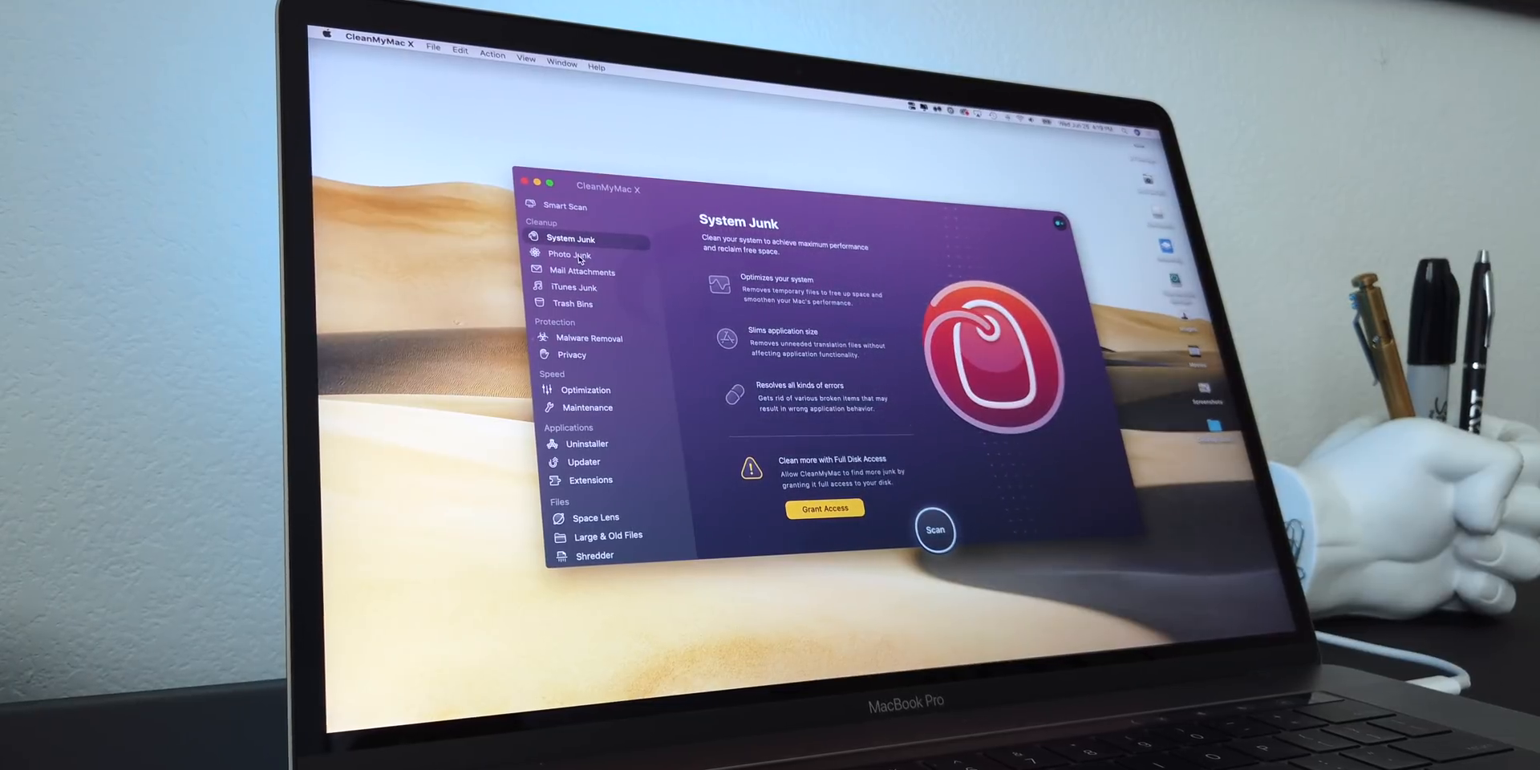
click(571, 254)
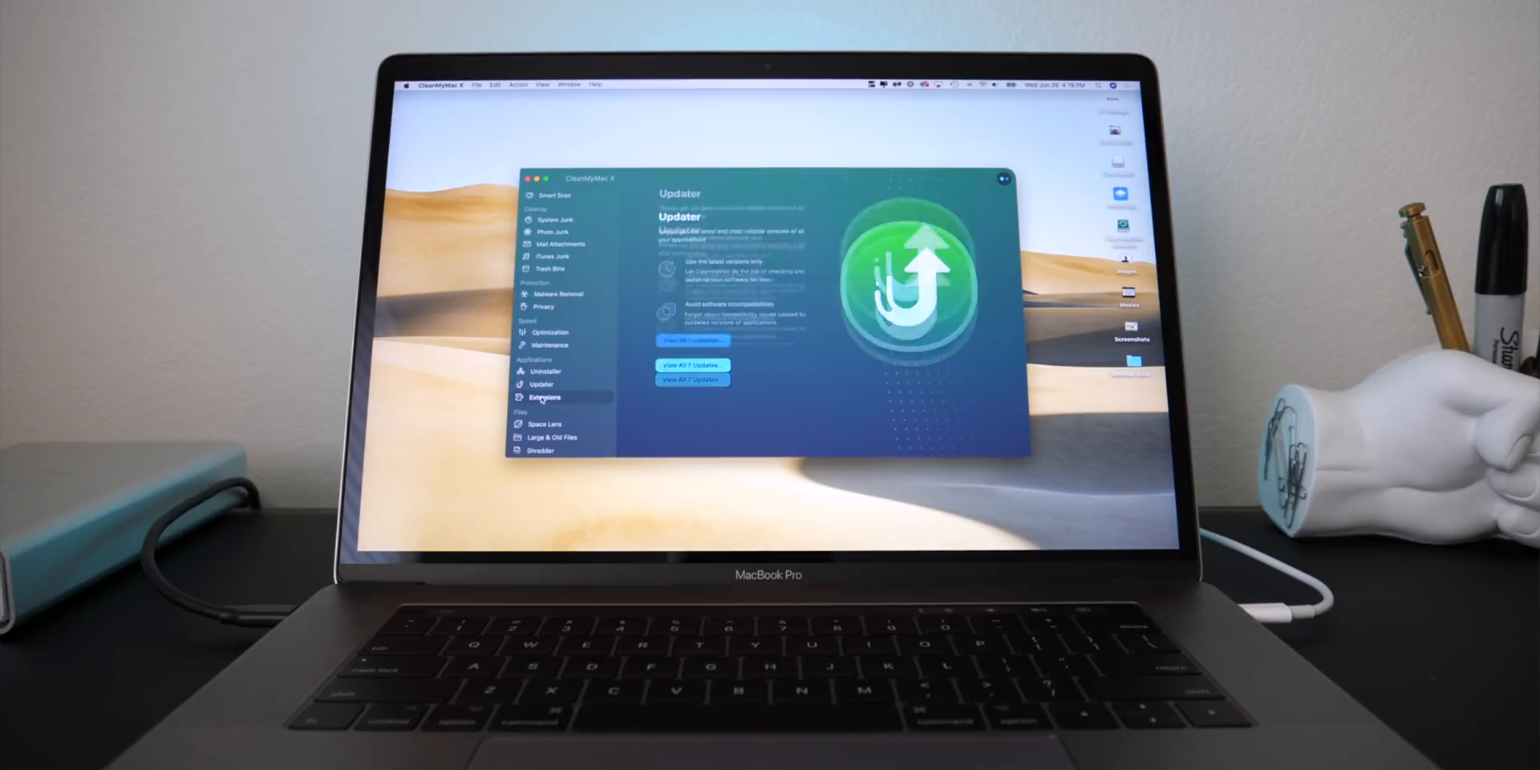
click(546, 423)
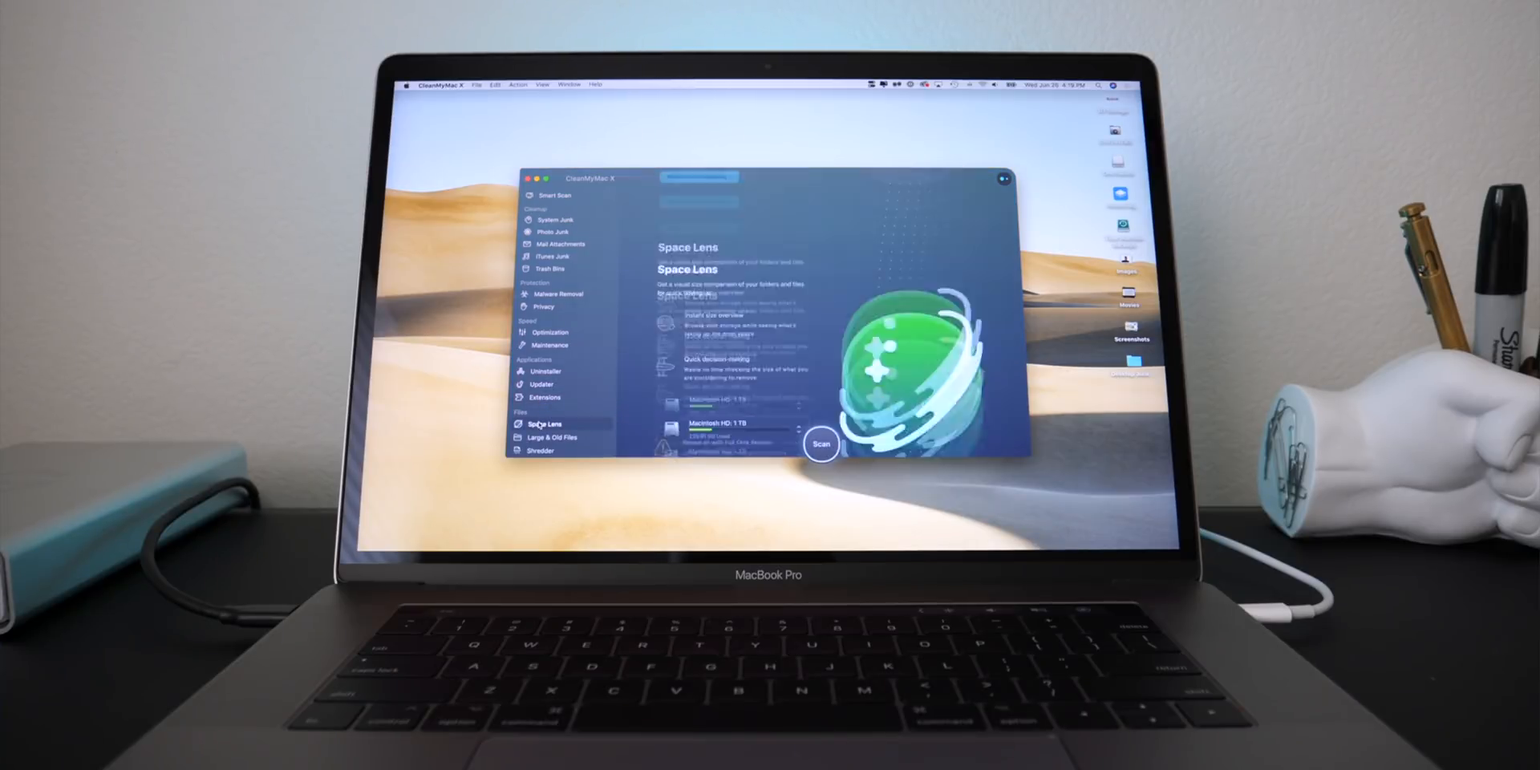
click(553, 437)
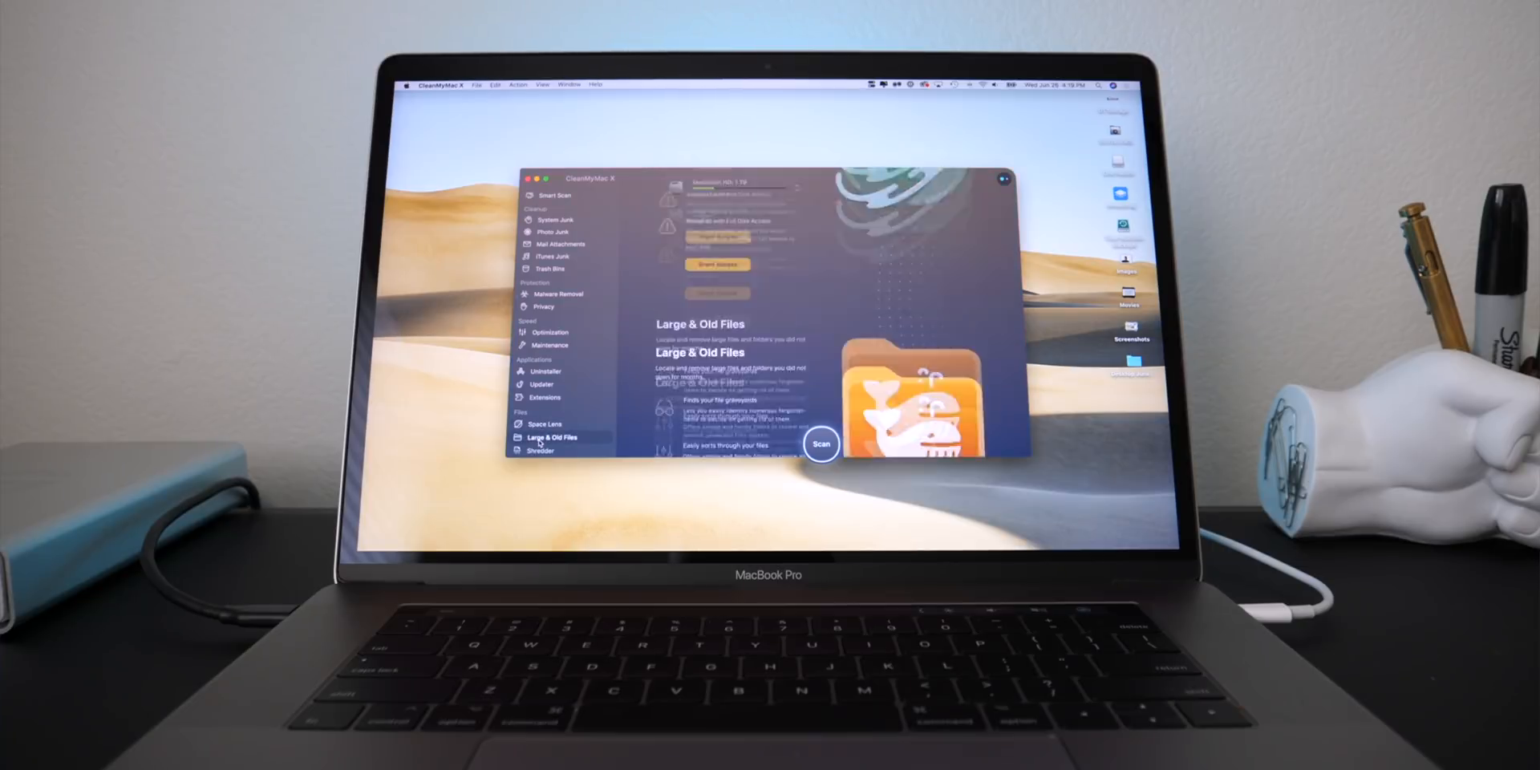